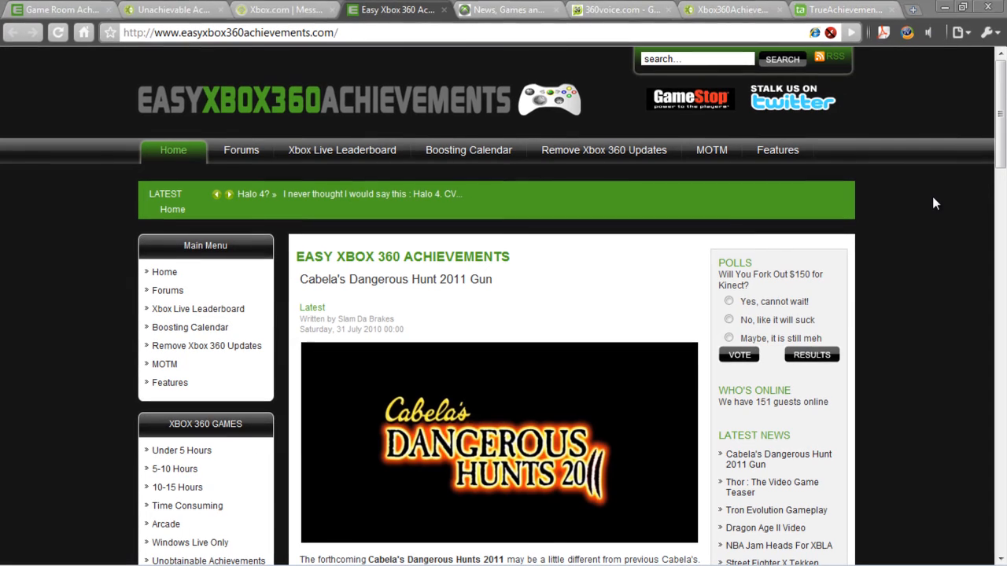
Step: Scroll down through the page open before the tab switch
{"action": "scroll", "scroll_direction": "down", "scroll_amount": 3}
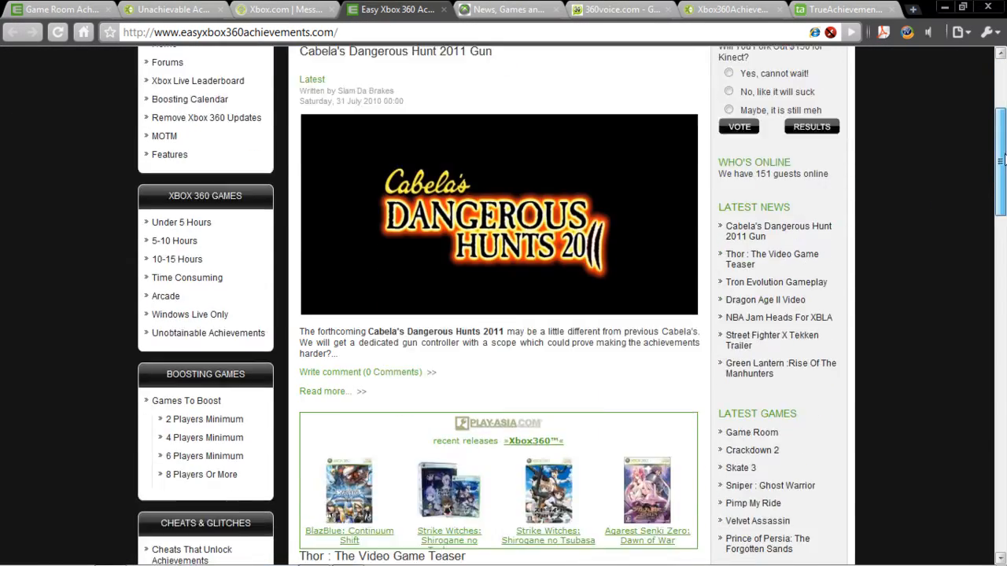
{"action": "scroll", "scroll_direction": "down", "scroll_amount": 3}
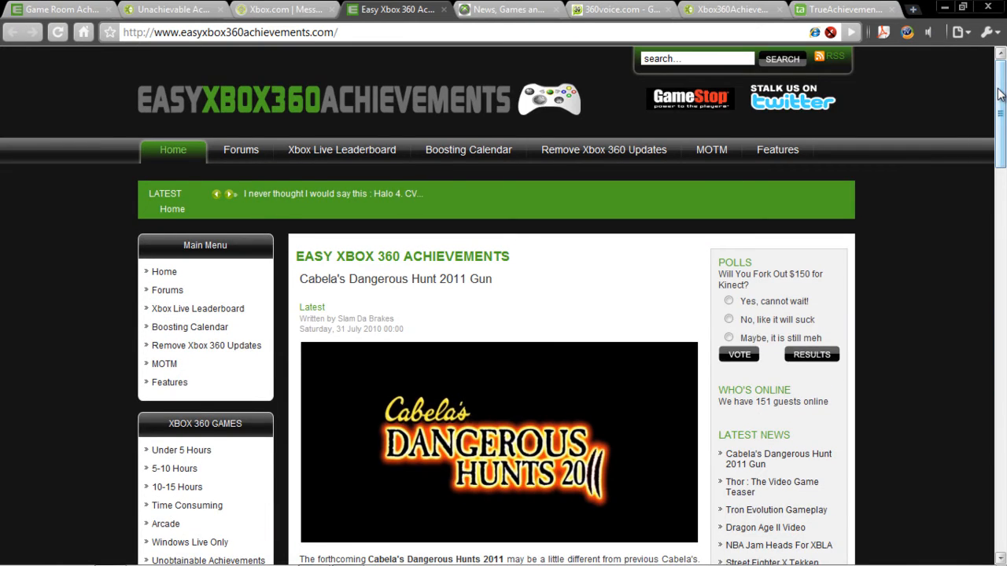
{"action": "scroll", "scroll_direction": "down", "scroll_amount": 3}
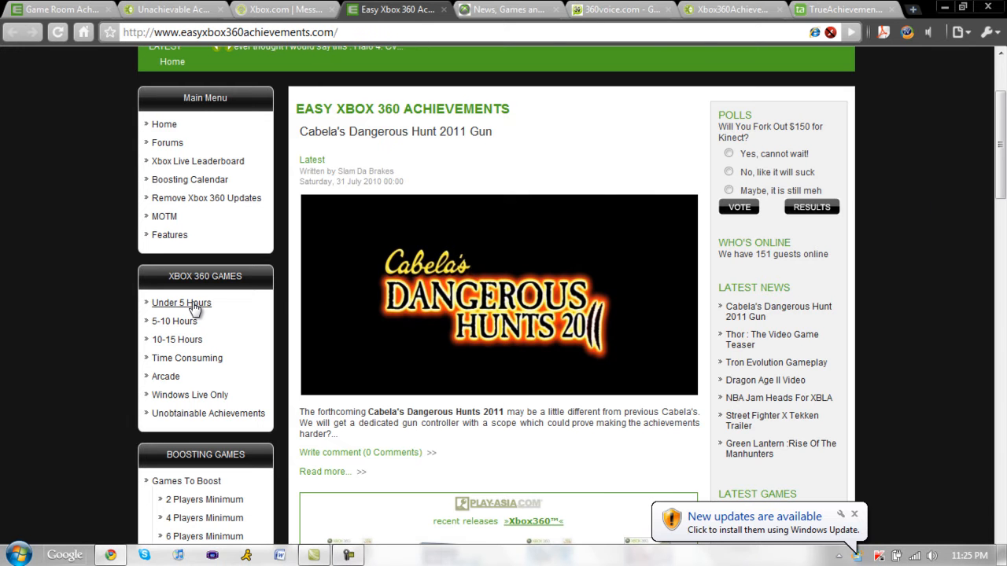
{"action": "mouse_move", "coordinate": [163, 291]}
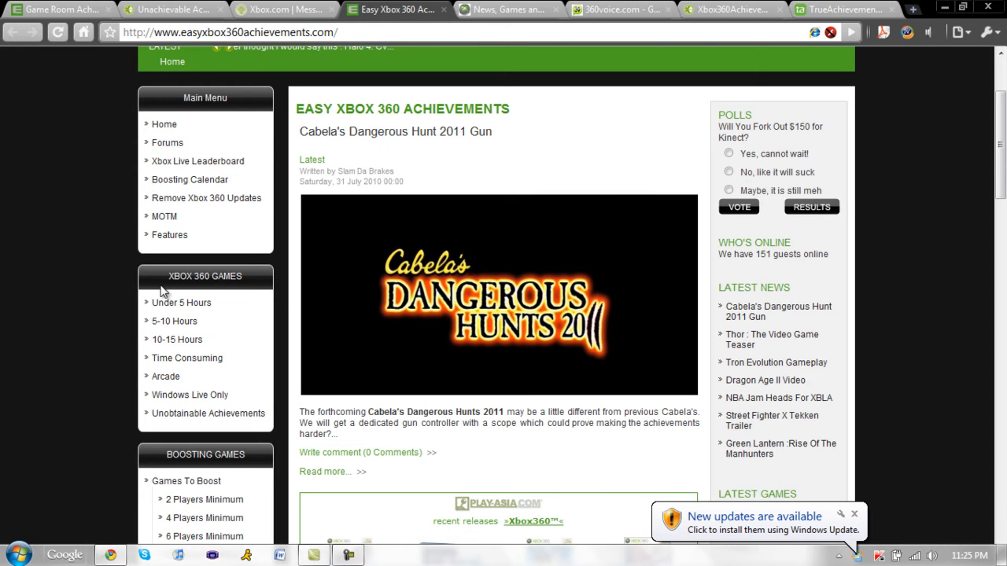
{"action": "mouse_move", "coordinate": [154, 280]}
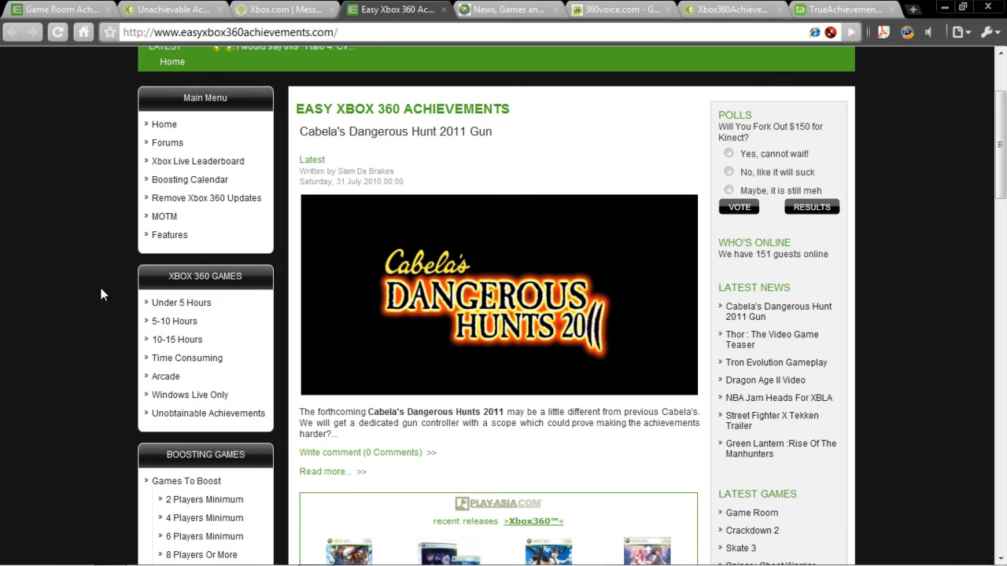
{"action": "mouse_move", "coordinate": [290, 103]}
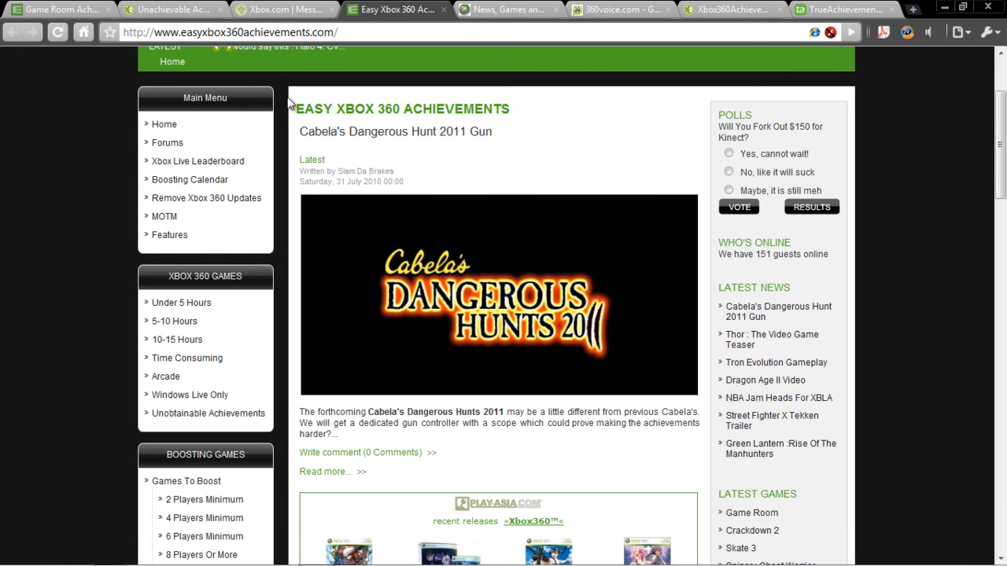
{"action": "scroll", "scroll_direction": "down", "scroll_amount": 3}
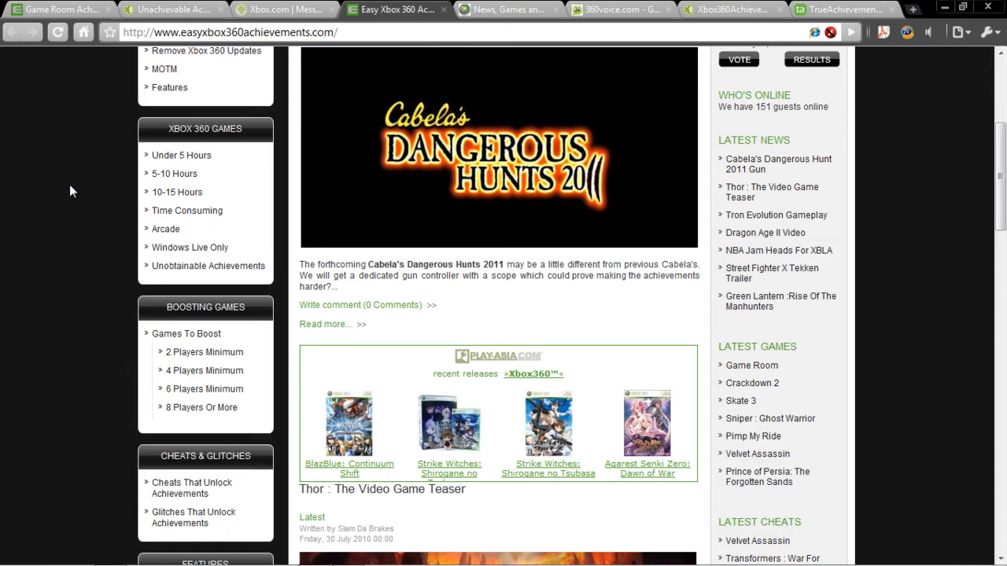
{"action": "scroll", "scroll_direction": "down", "scroll_amount": 3}
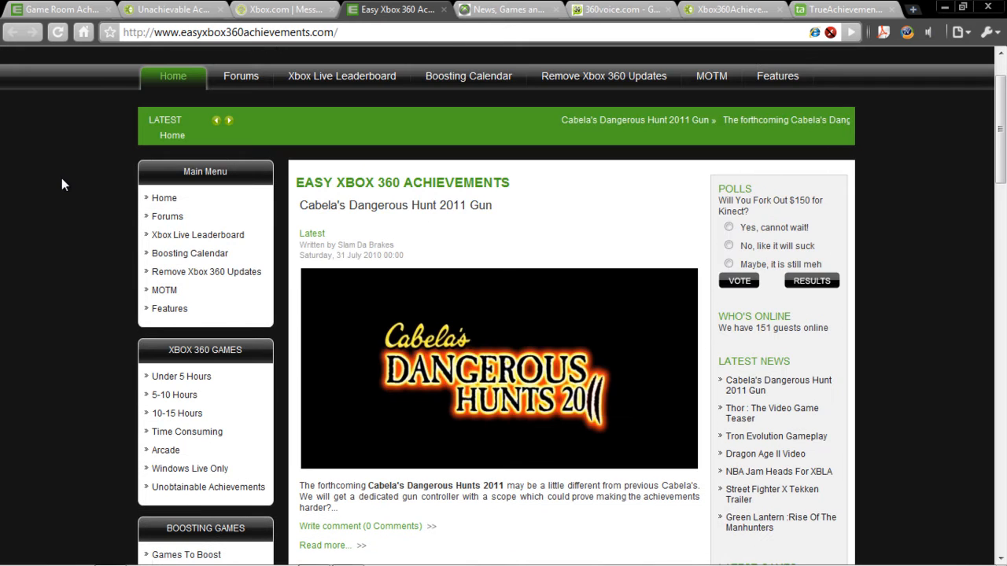
Step: Browse the PlanetXbox360 news front page down and back up, then move to 360voice.com
{"action": "left_click", "coordinate": [507, 9]}
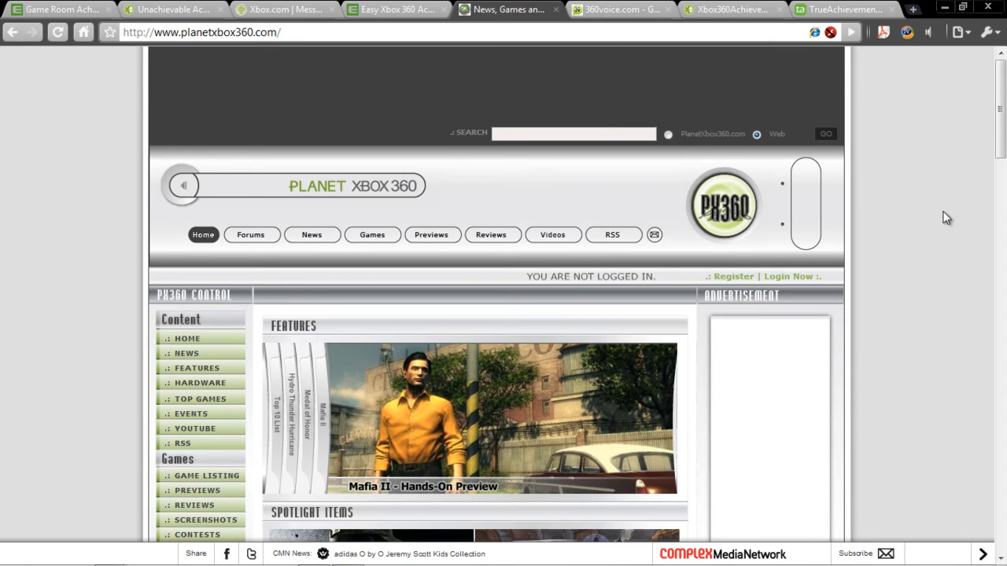
{"action": "scroll", "scroll_direction": "down", "scroll_amount": 3}
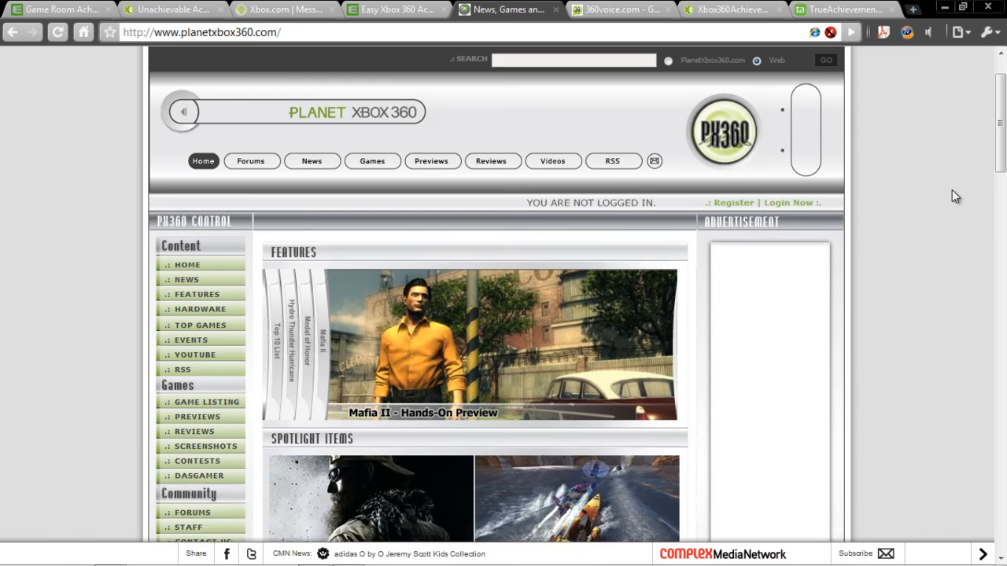
{"action": "scroll", "scroll_direction": "down", "scroll_amount": 3}
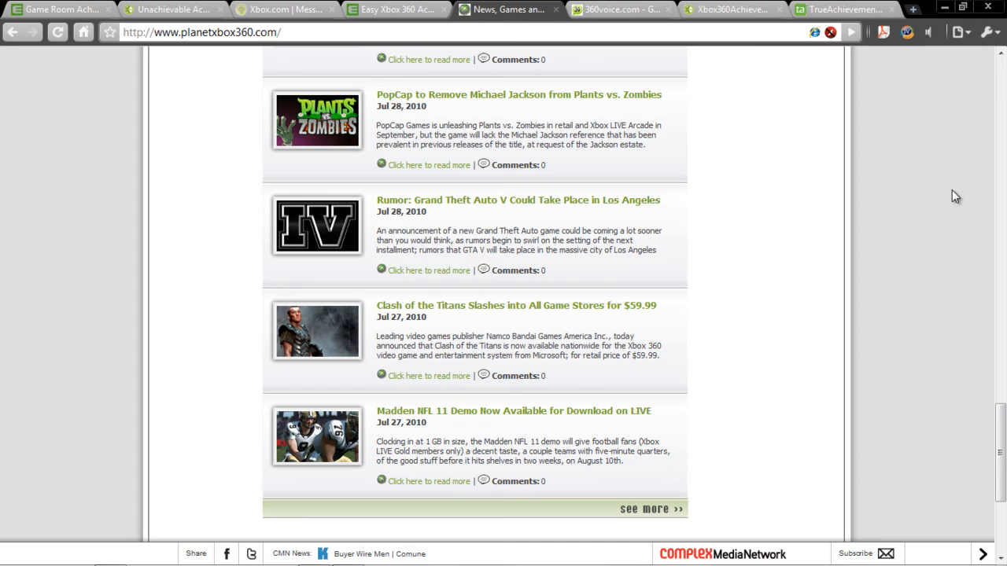
{"action": "scroll", "scroll_direction": "down", "scroll_amount": 3}
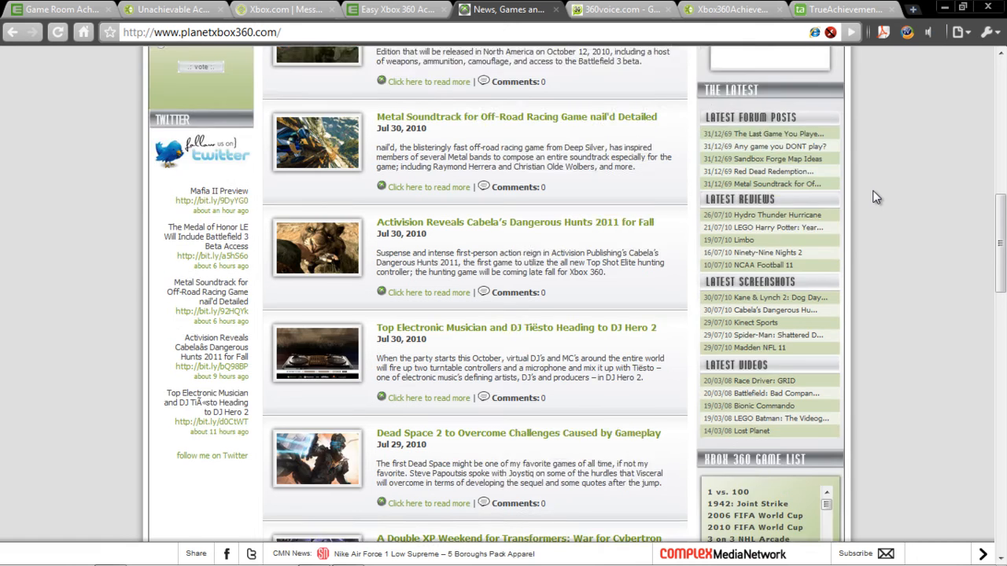
{"action": "scroll", "scroll_direction": "up", "scroll_amount": 3}
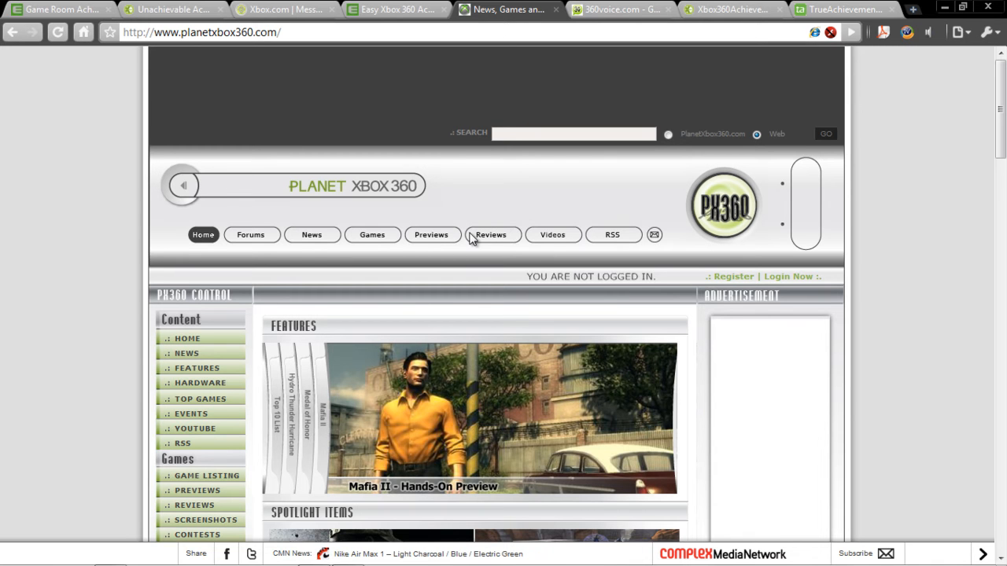
{"action": "mouse_move", "coordinate": [513, 118]}
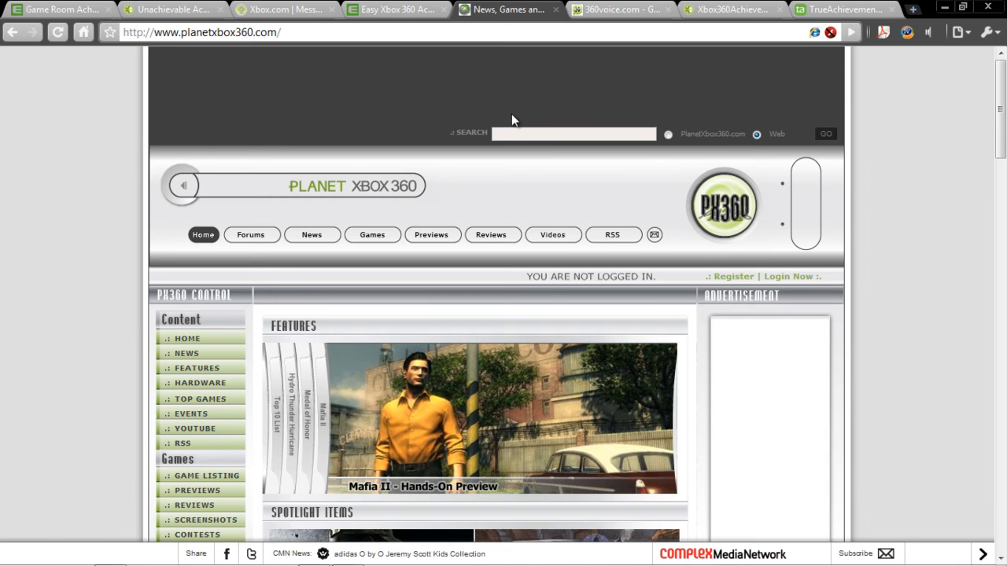
{"action": "left_click", "coordinate": [620, 9]}
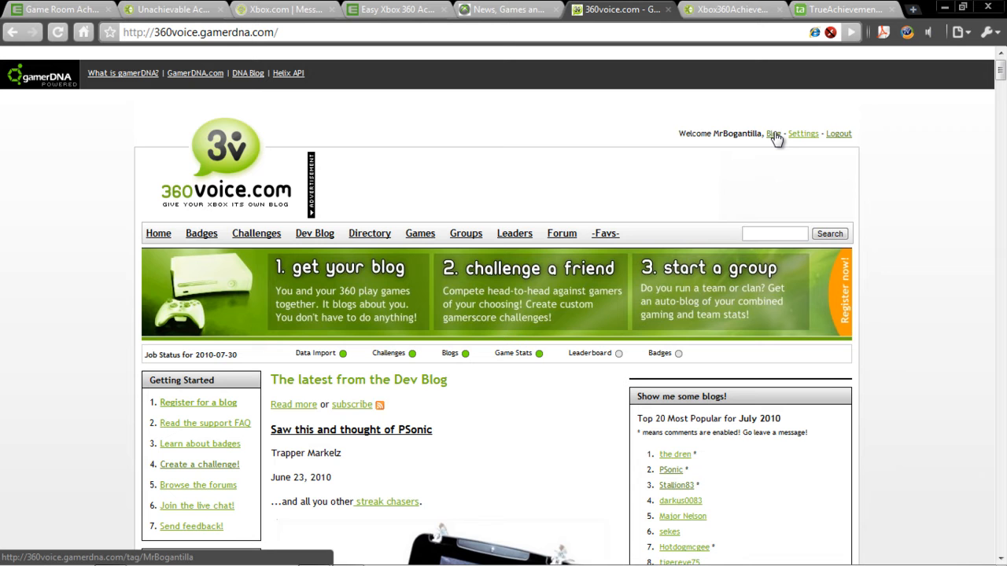
Step: View MrBogantilla's own Xbox 360 blog and highlight the 255 points gain in the July 30 2010 entry
{"action": "left_click", "coordinate": [774, 132]}
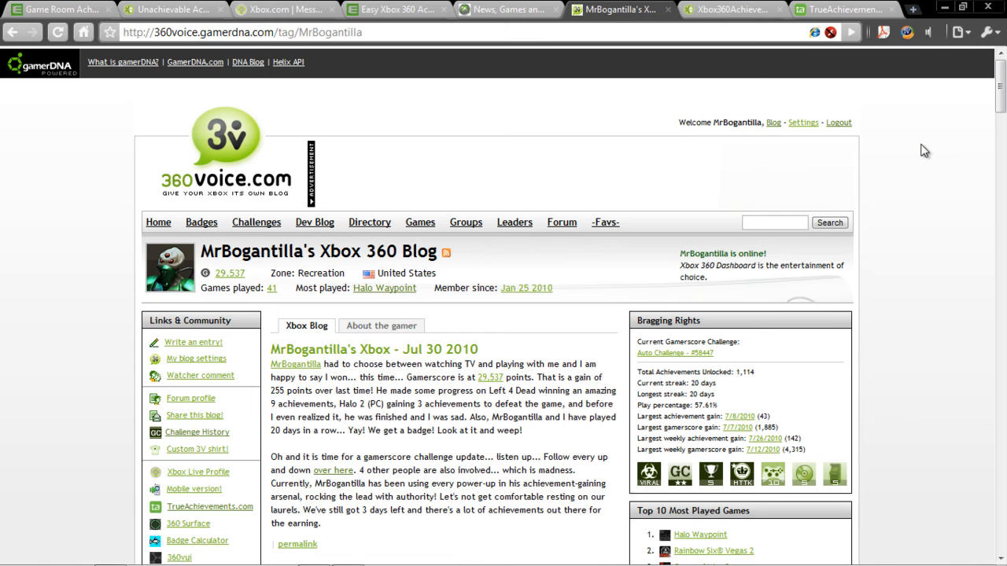
{"action": "scroll", "scroll_direction": "down", "scroll_amount": 3}
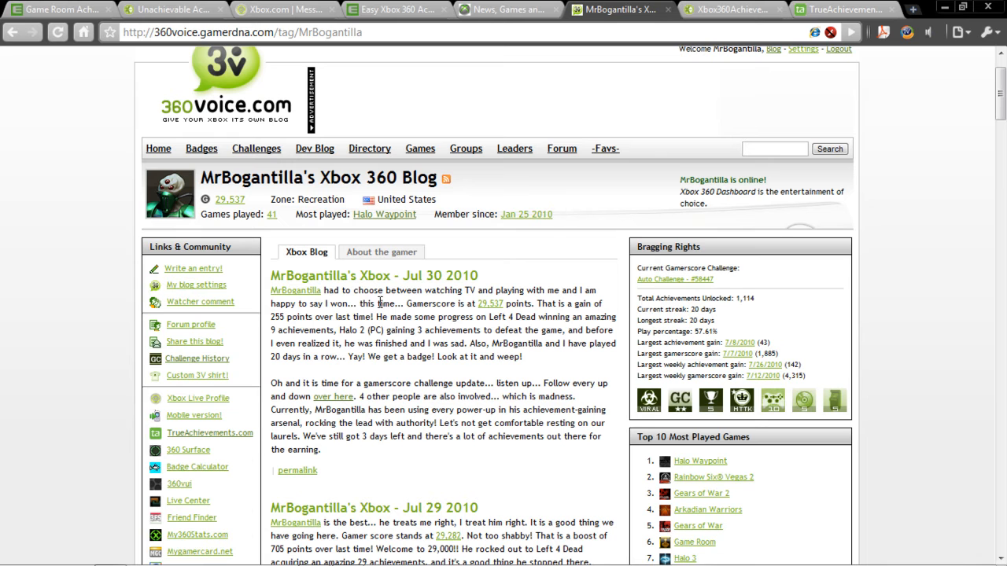
{"action": "mouse_move", "coordinate": [430, 331]}
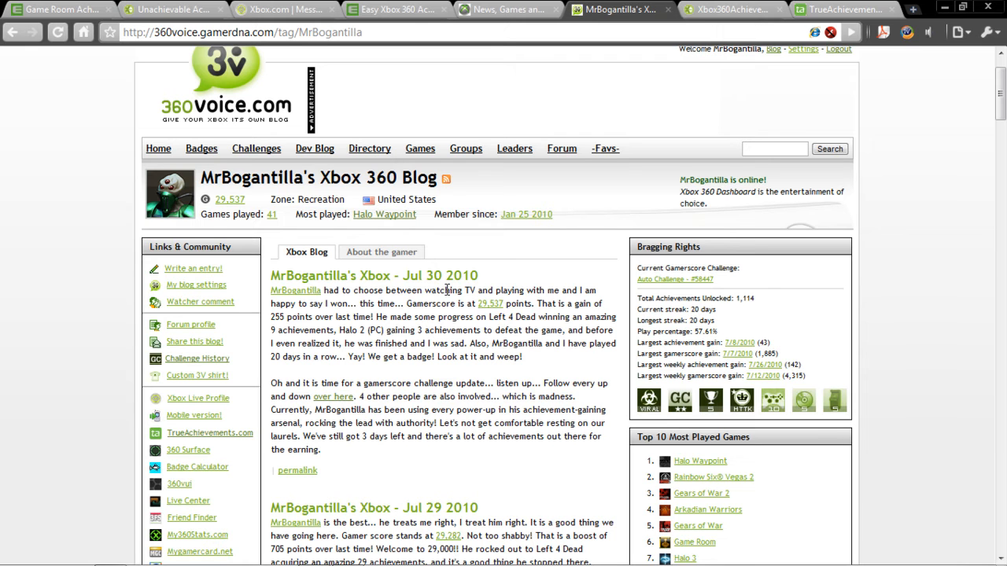
{"action": "mouse_move", "coordinate": [289, 329]}
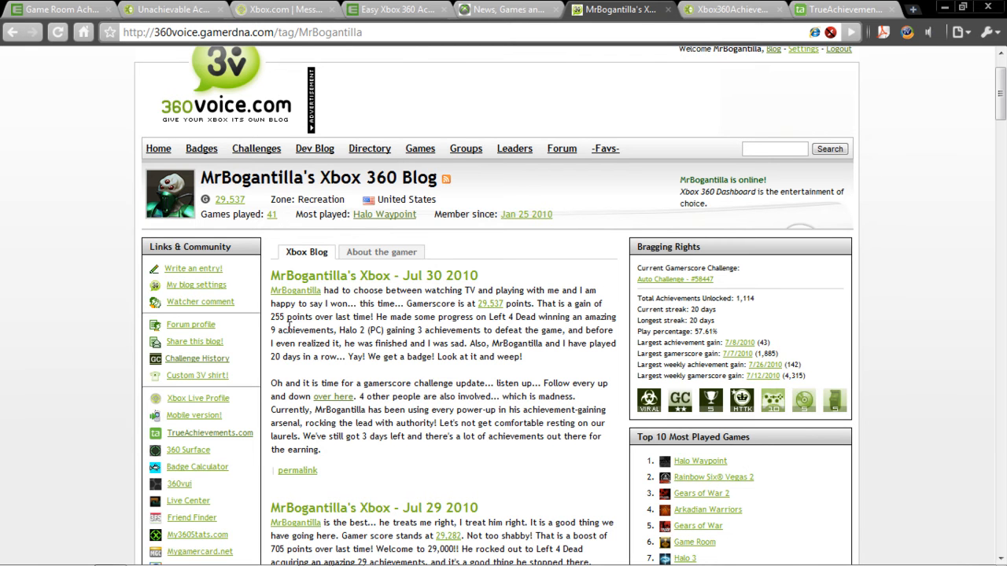
{"action": "double_click", "coordinate": [290, 318]}
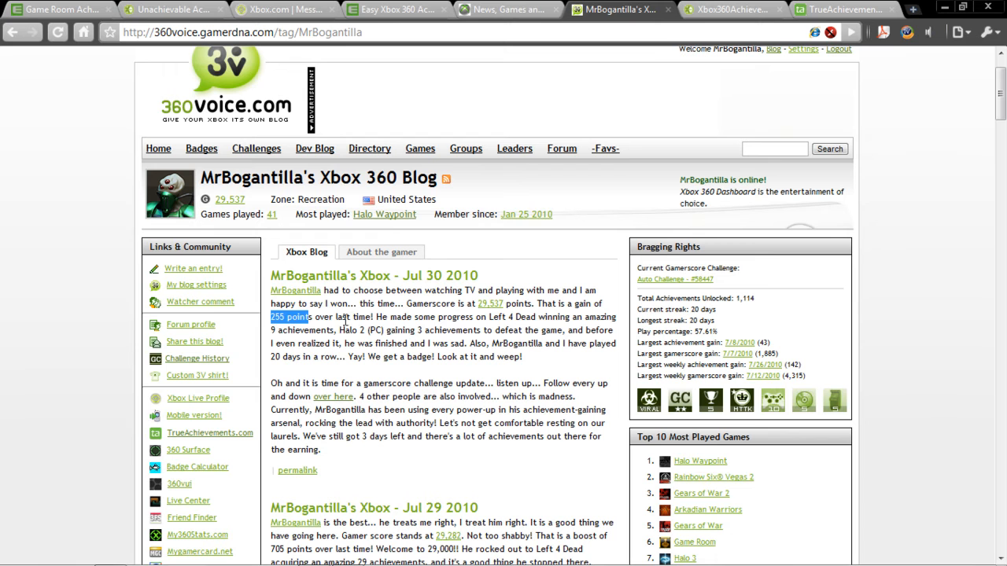
{"action": "mouse_move", "coordinate": [494, 311]}
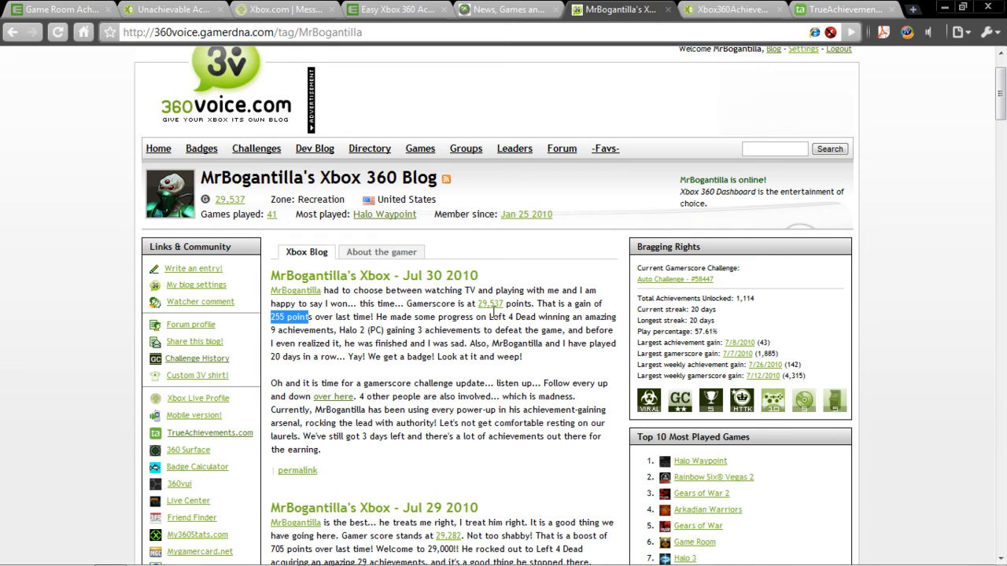
{"action": "double_click", "coordinate": [513, 318]}
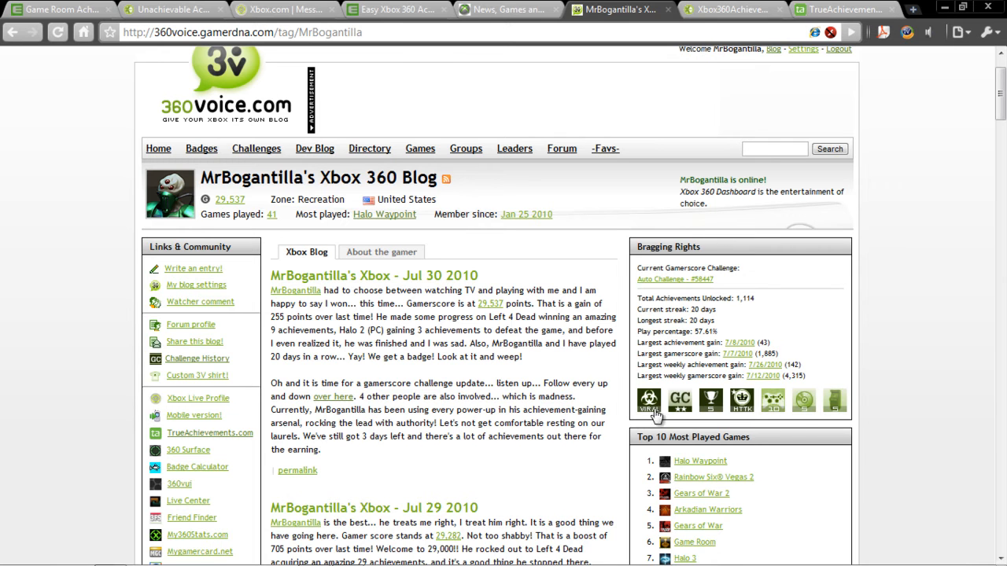
{"action": "mouse_move", "coordinate": [834, 399]}
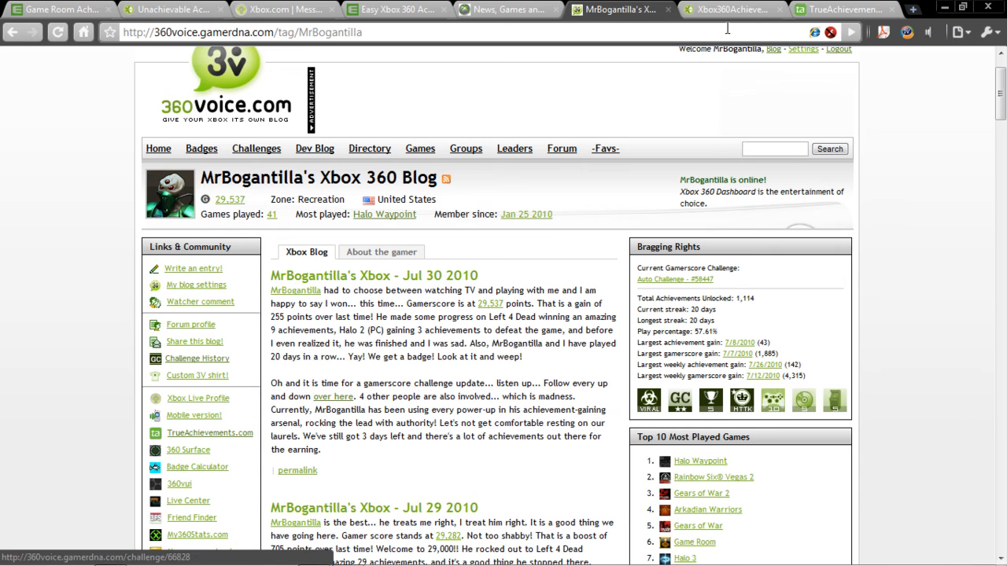
Step: Browse Xbox360Achievements.org's home page through news and latest achievements and back to the top
{"action": "left_click", "coordinate": [730, 10]}
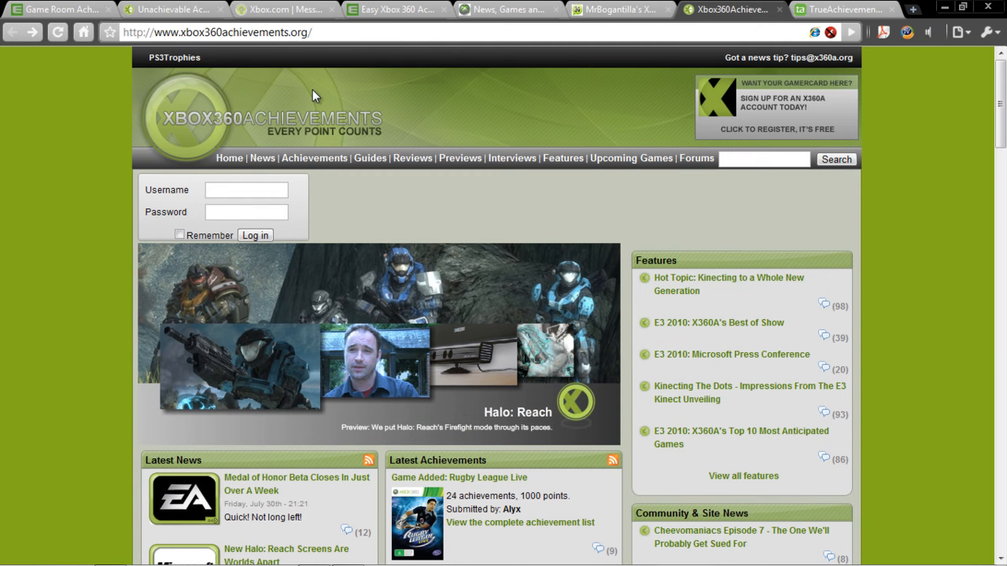
{"action": "mouse_move", "coordinate": [475, 151]}
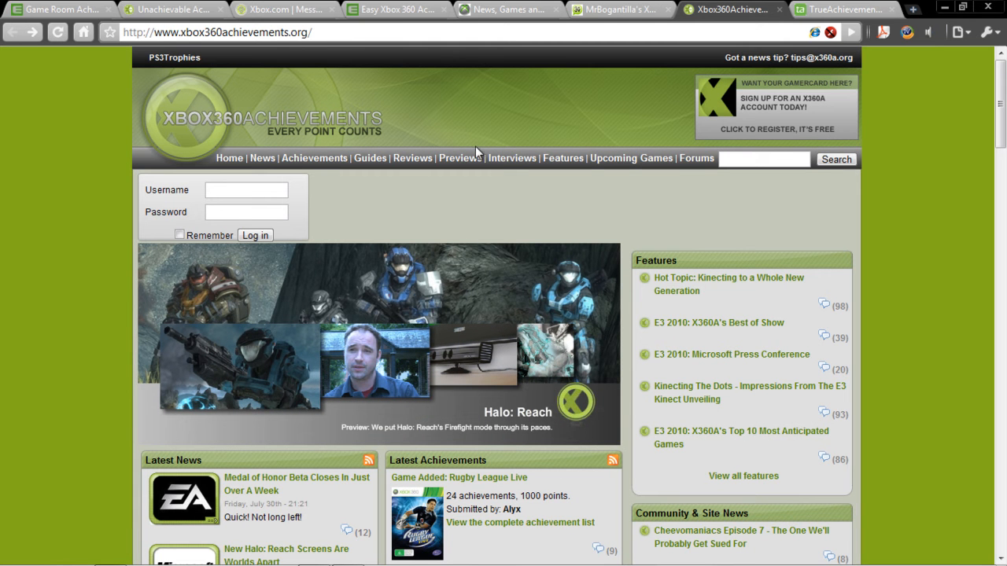
{"action": "scroll", "scroll_direction": "down", "scroll_amount": 3}
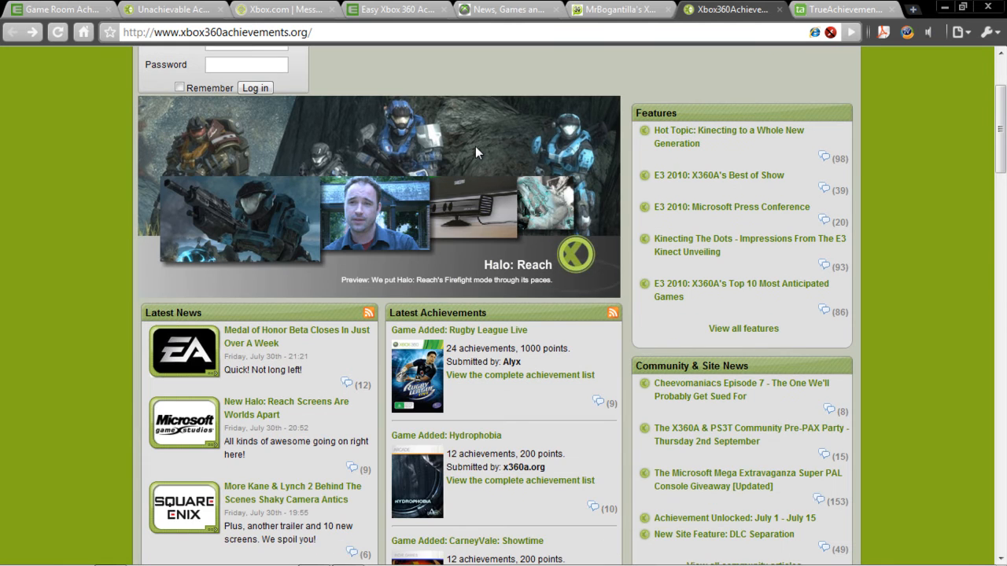
{"action": "scroll", "scroll_direction": "down", "scroll_amount": 3}
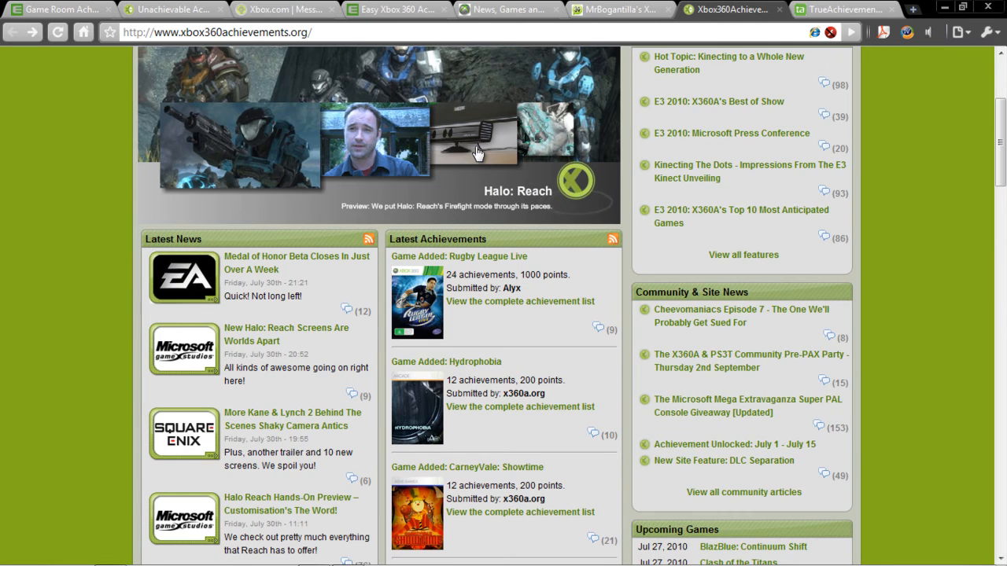
{"action": "scroll", "scroll_direction": "down", "scroll_amount": 3}
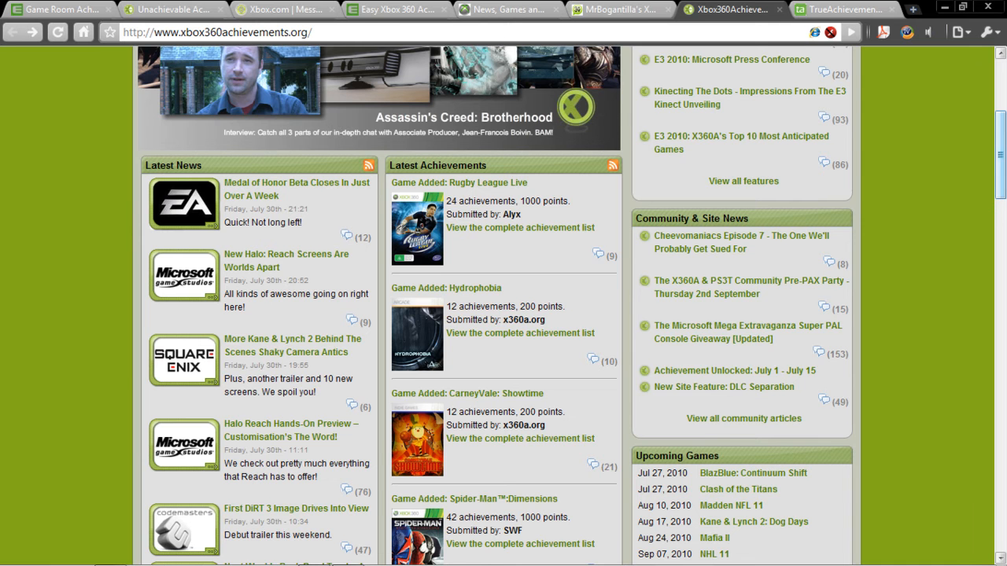
{"action": "scroll", "scroll_direction": "up", "scroll_amount": 3}
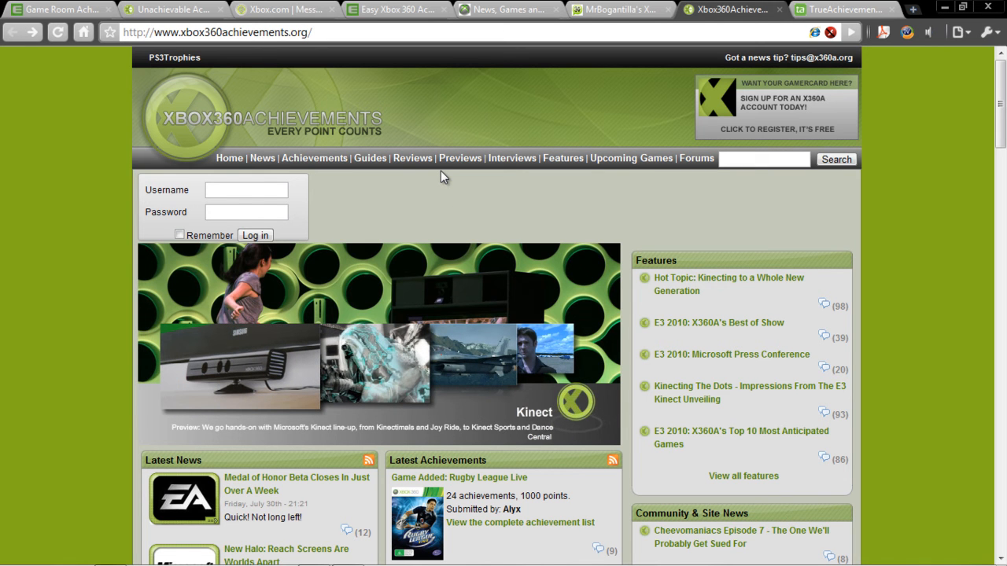
{"action": "mouse_move", "coordinate": [582, 252]}
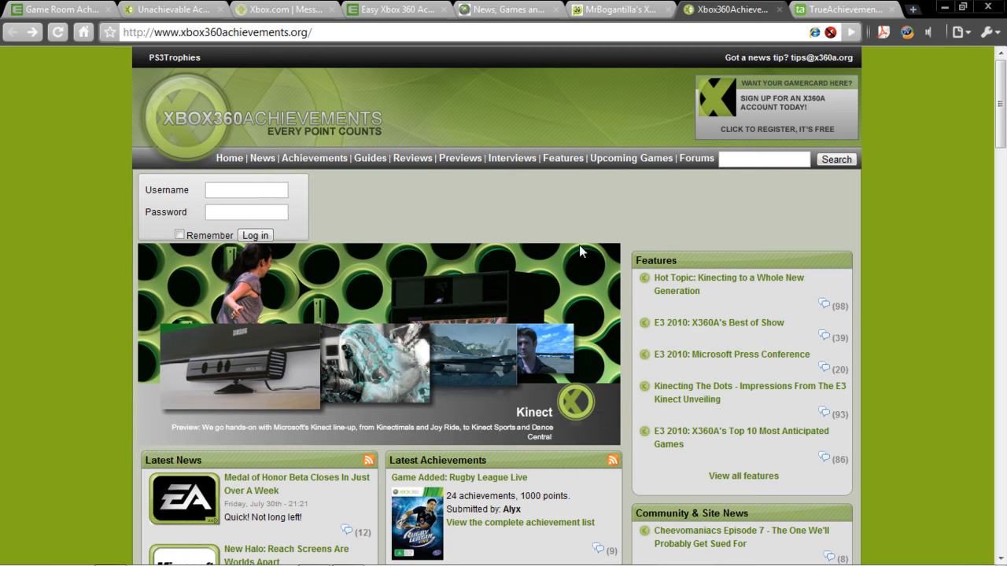
{"action": "mouse_move", "coordinate": [431, 199]}
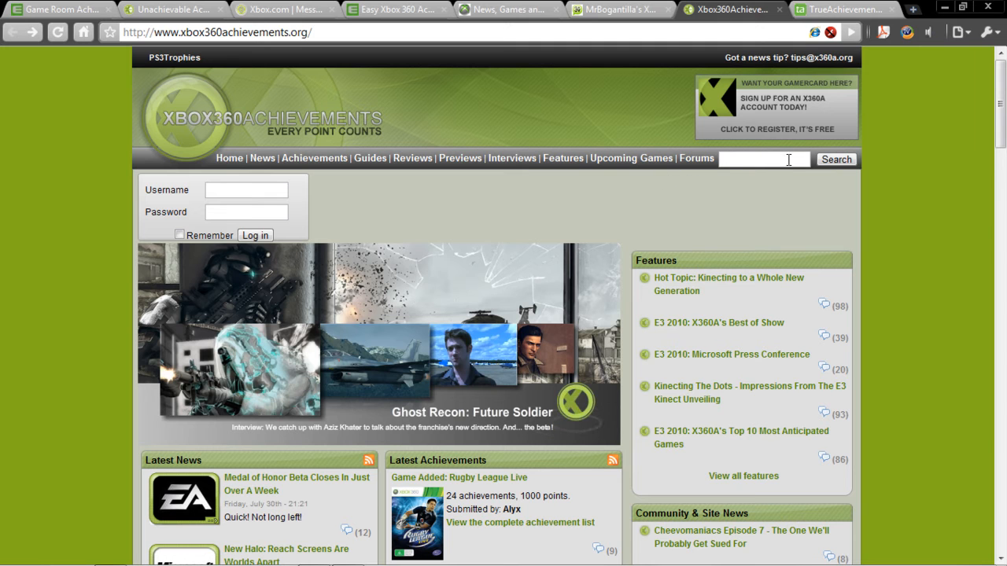
{"action": "mouse_move", "coordinate": [894, 93]}
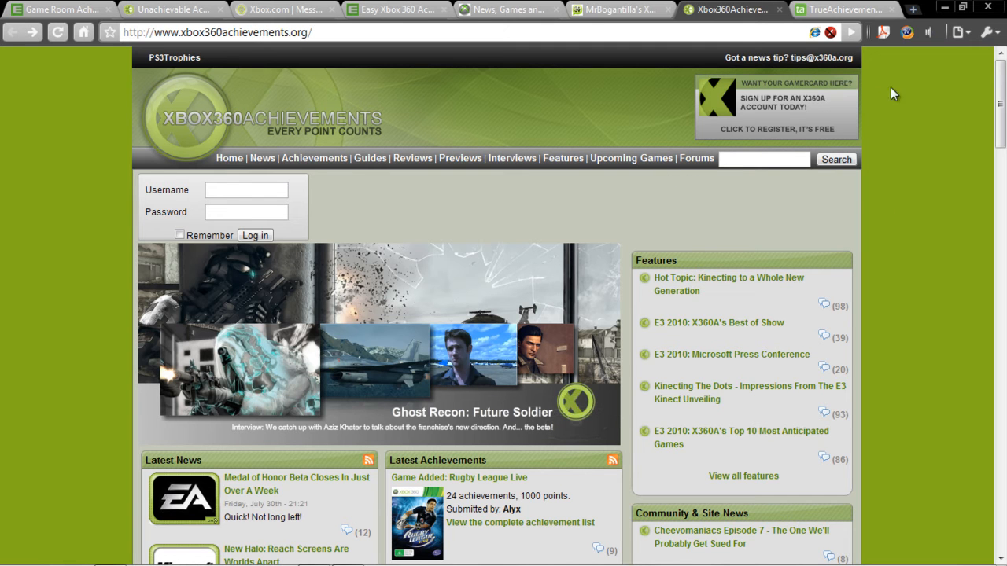
{"action": "mouse_move", "coordinate": [905, 107]}
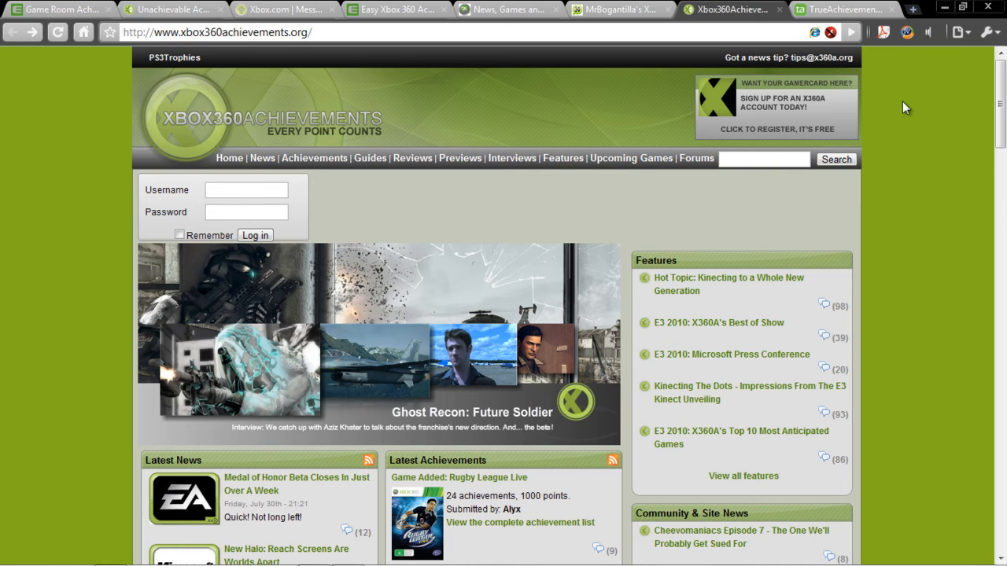
Step: Browse the TrueAchievements home page news feed down past several stories
{"action": "left_click", "coordinate": [842, 9]}
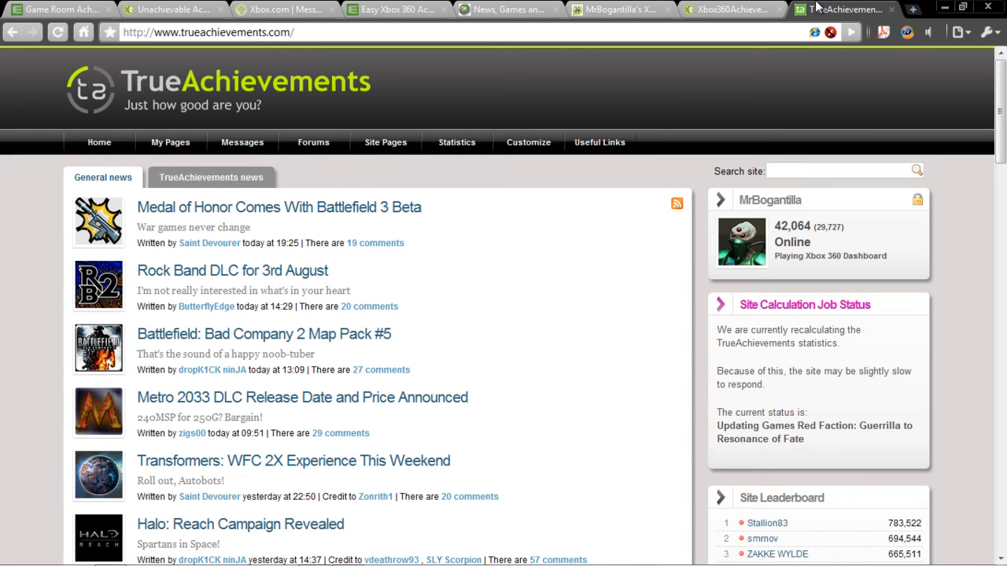
{"action": "mouse_move", "coordinate": [321, 185]}
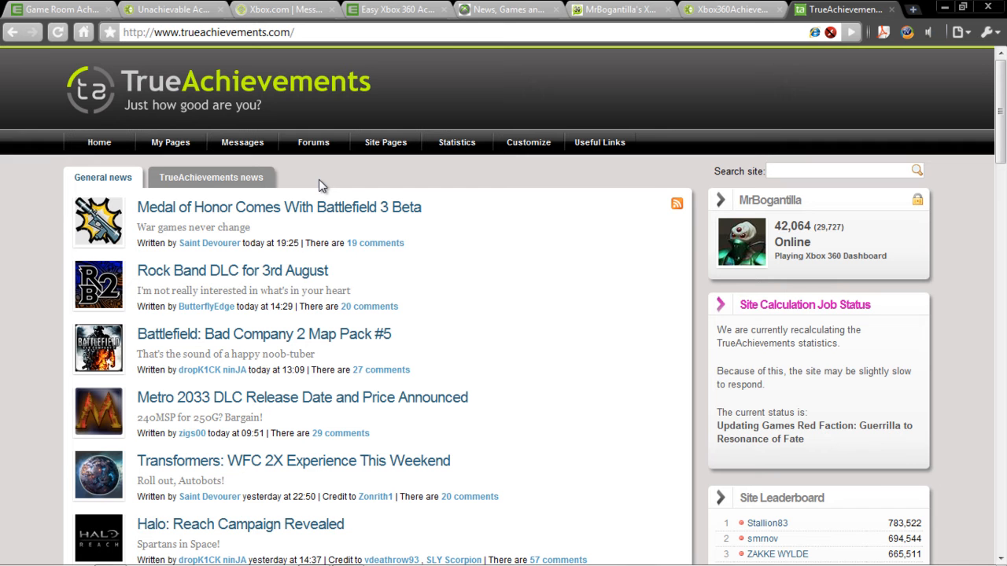
{"action": "scroll", "scroll_direction": "down", "scroll_amount": 3}
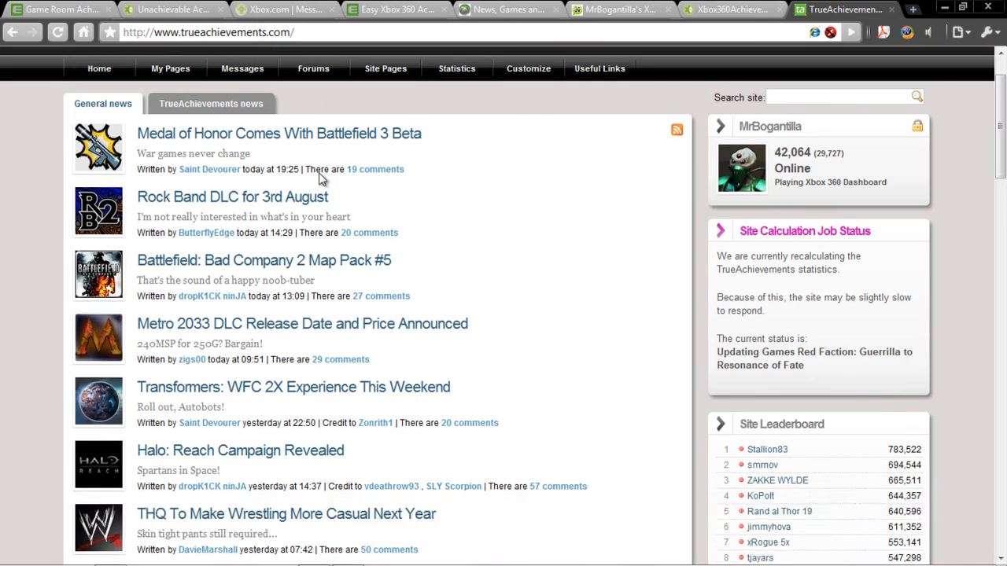
{"action": "scroll", "scroll_direction": "down", "scroll_amount": 3}
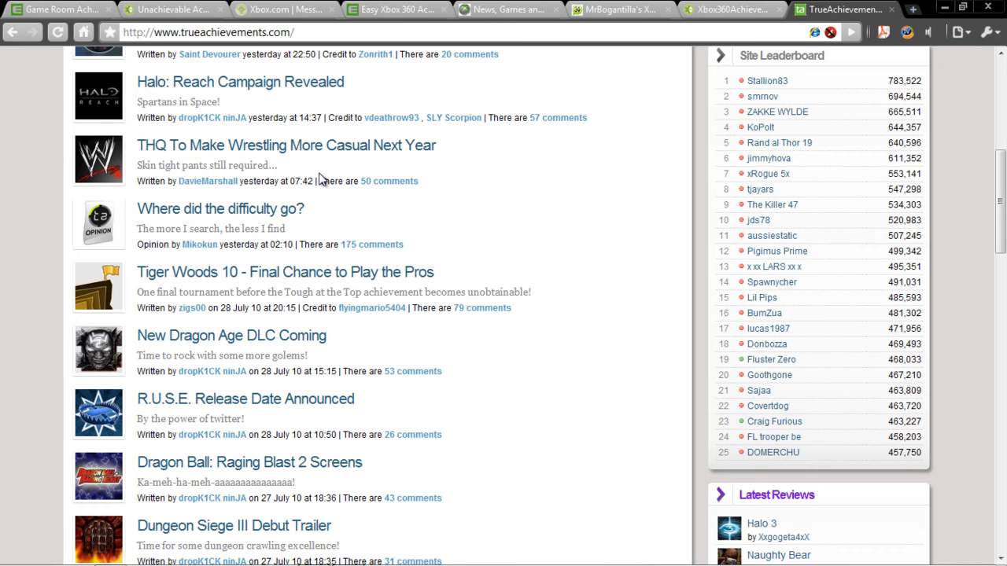
{"action": "mouse_move", "coordinate": [339, 181]}
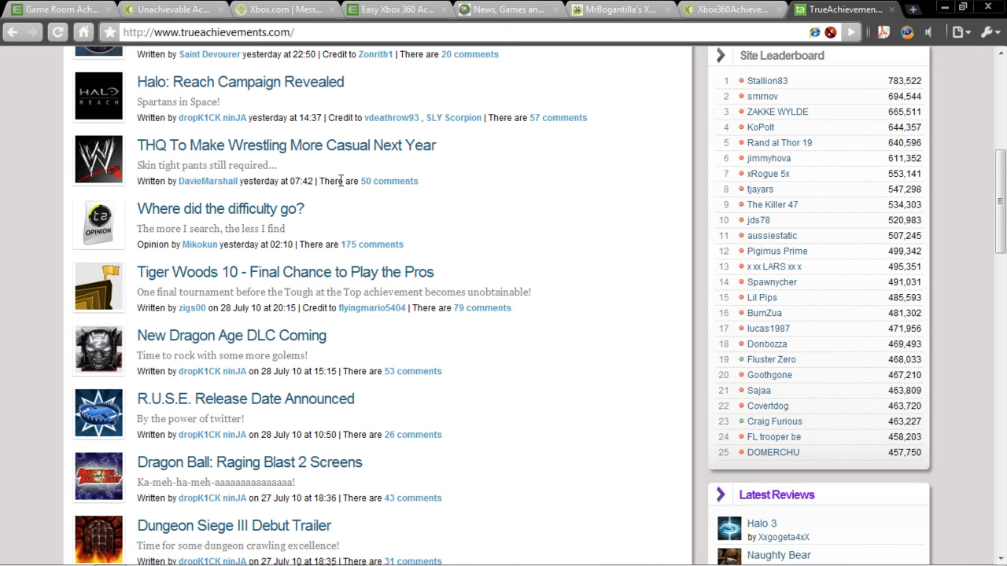
{"action": "mouse_move", "coordinate": [453, 204]}
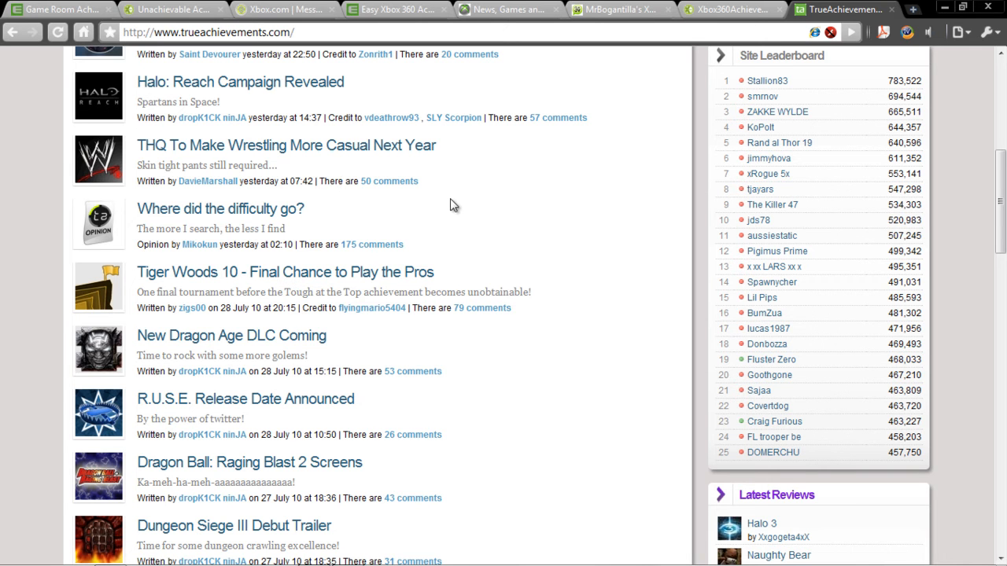
{"action": "mouse_move", "coordinate": [433, 218]}
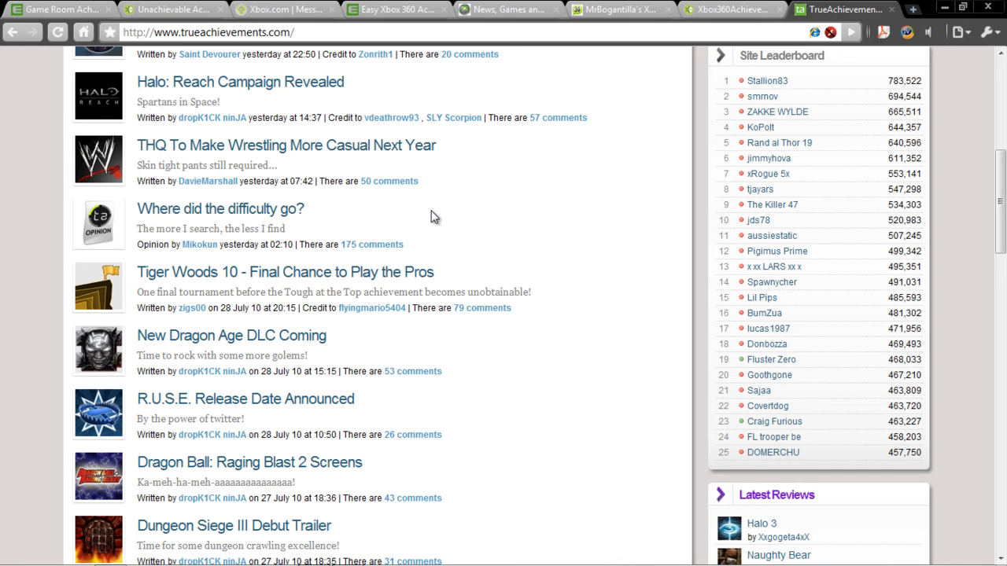
{"action": "mouse_move", "coordinate": [434, 197]}
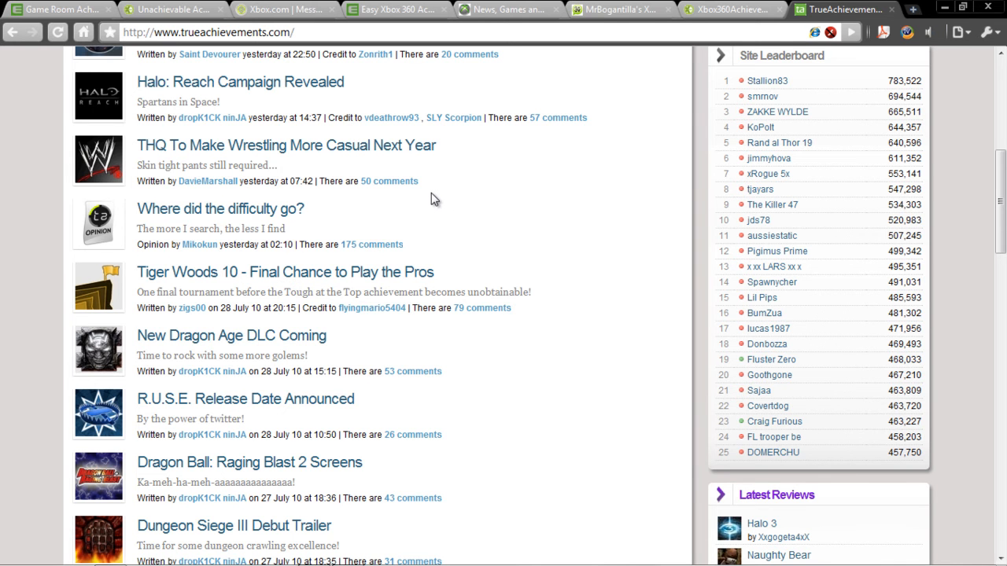
{"action": "scroll", "scroll_direction": "down", "scroll_amount": 3}
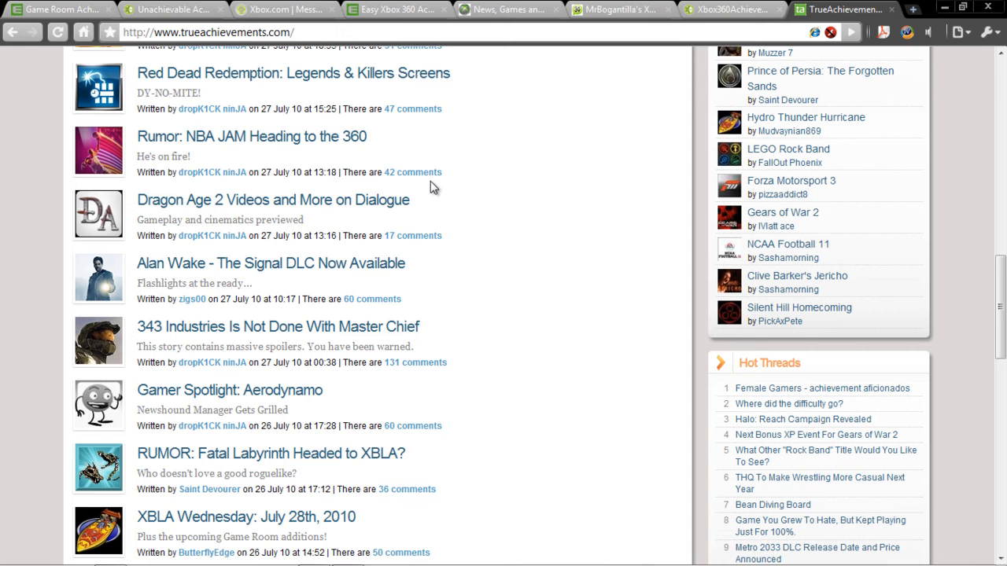
{"action": "mouse_move", "coordinate": [433, 258]}
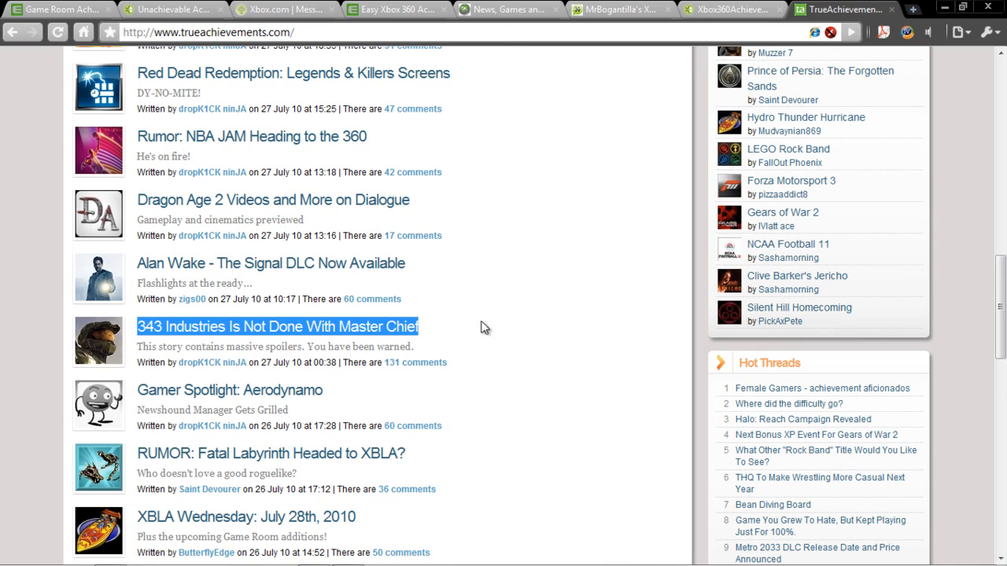
{"action": "scroll", "scroll_direction": "down", "scroll_amount": 3}
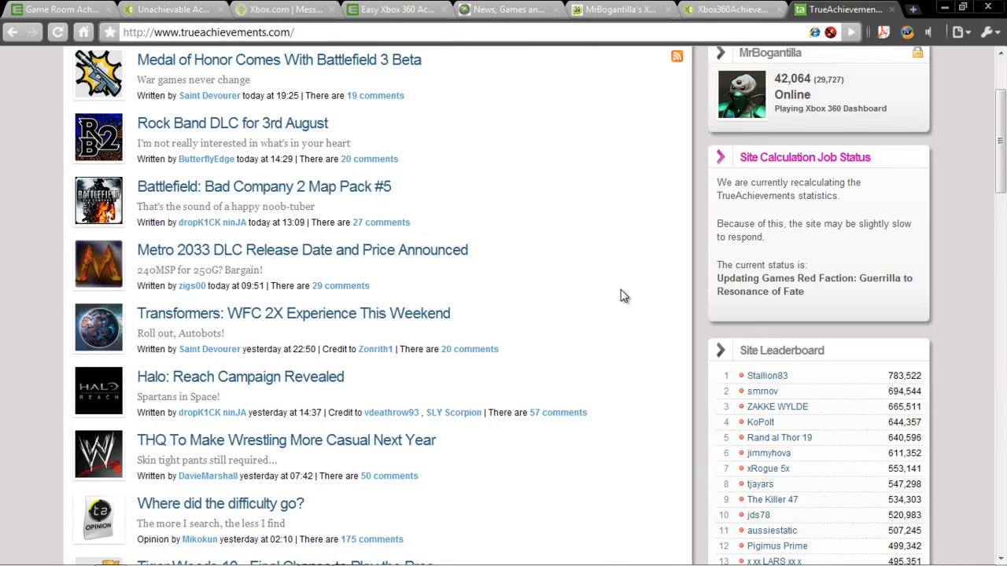
{"action": "mouse_move", "coordinate": [390, 375]}
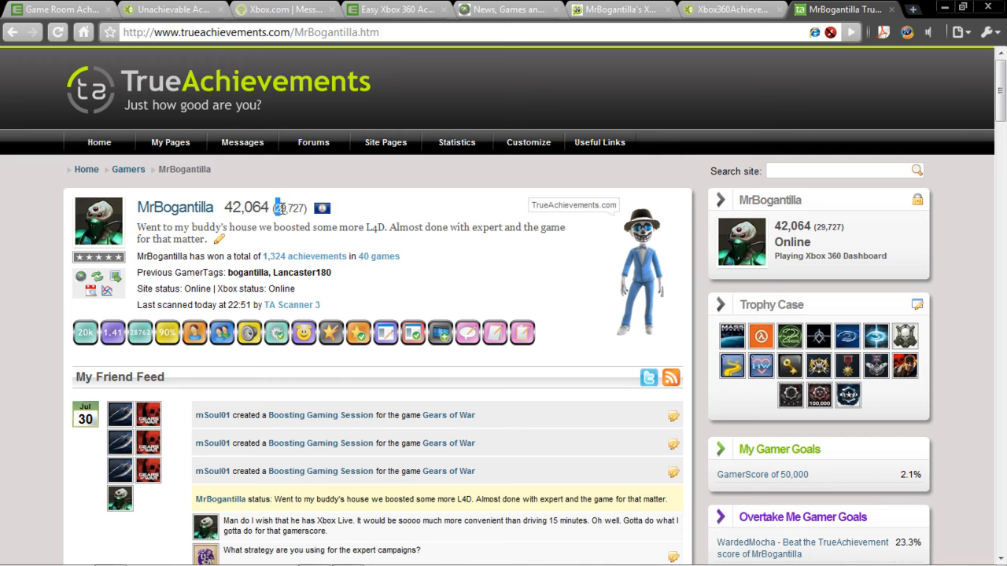
{"action": "left_click", "coordinate": [385, 141]}
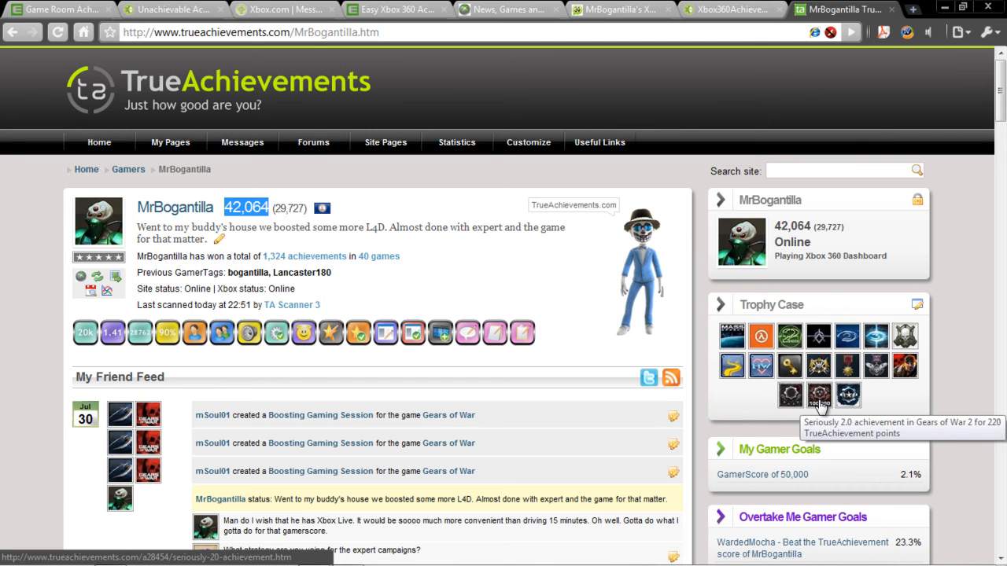
{"action": "mouse_move", "coordinate": [518, 261]}
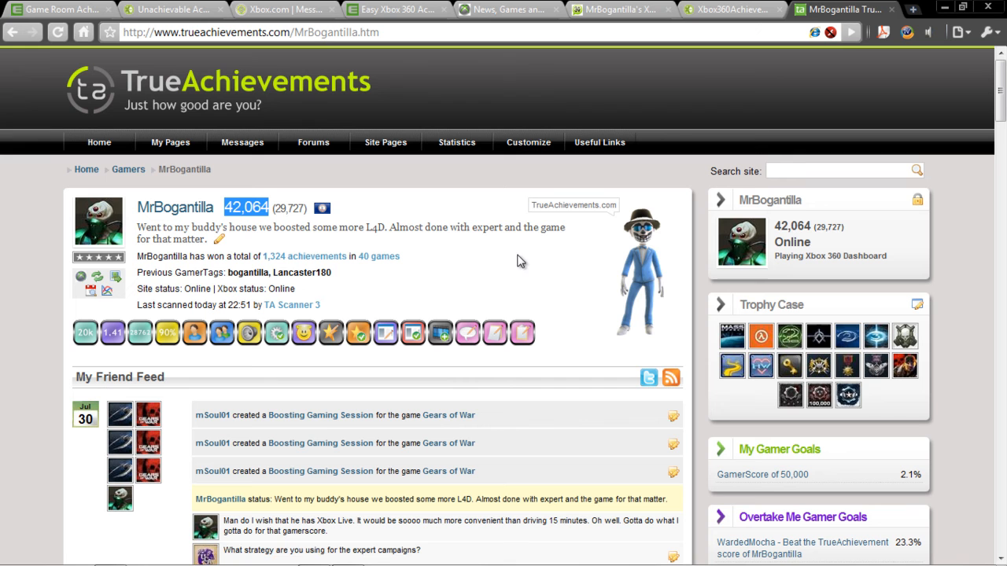
{"action": "mouse_move", "coordinate": [790, 365]}
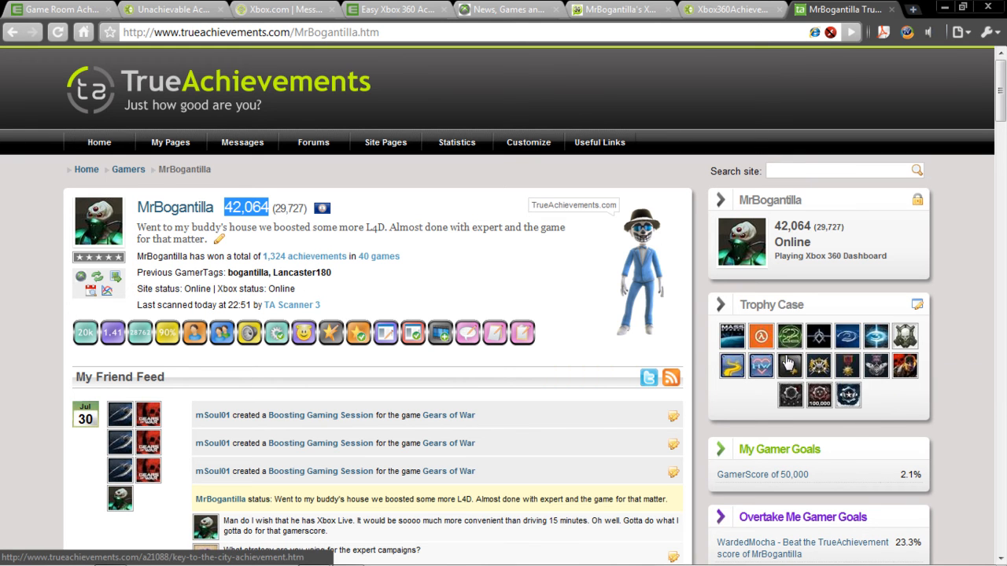
{"action": "mouse_move", "coordinate": [790, 365]}
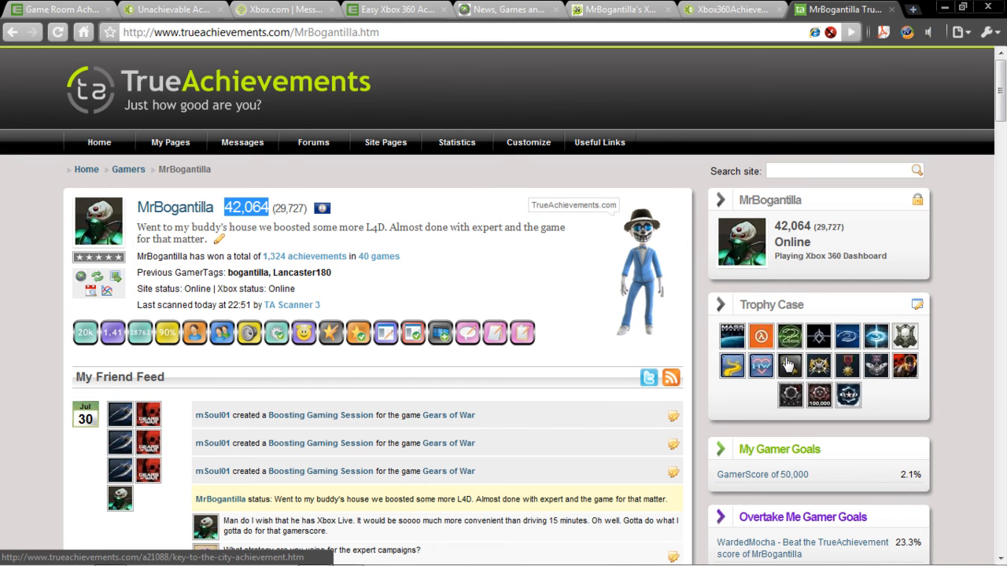
{"action": "mouse_move", "coordinate": [790, 365]}
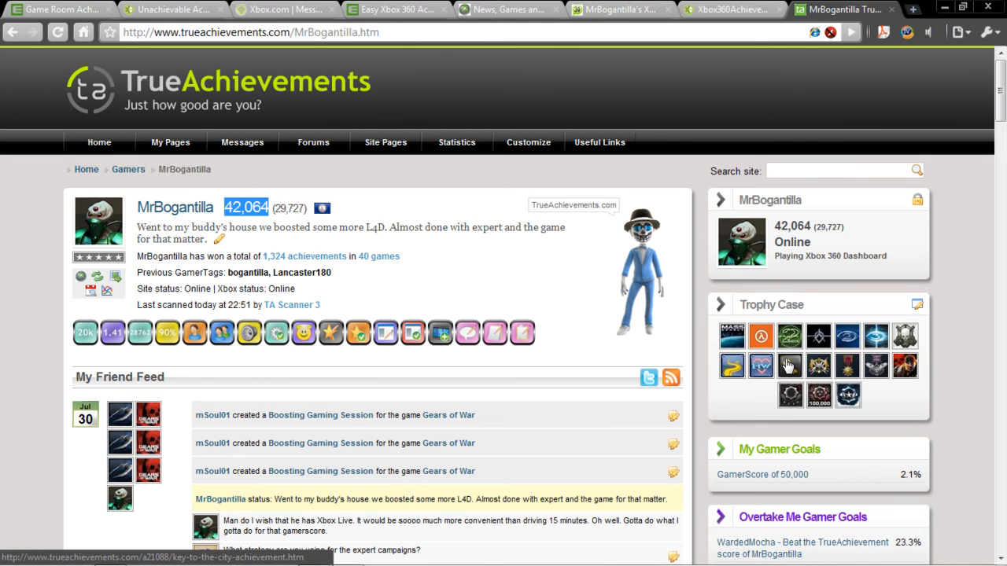
{"action": "mouse_move", "coordinate": [195, 332]}
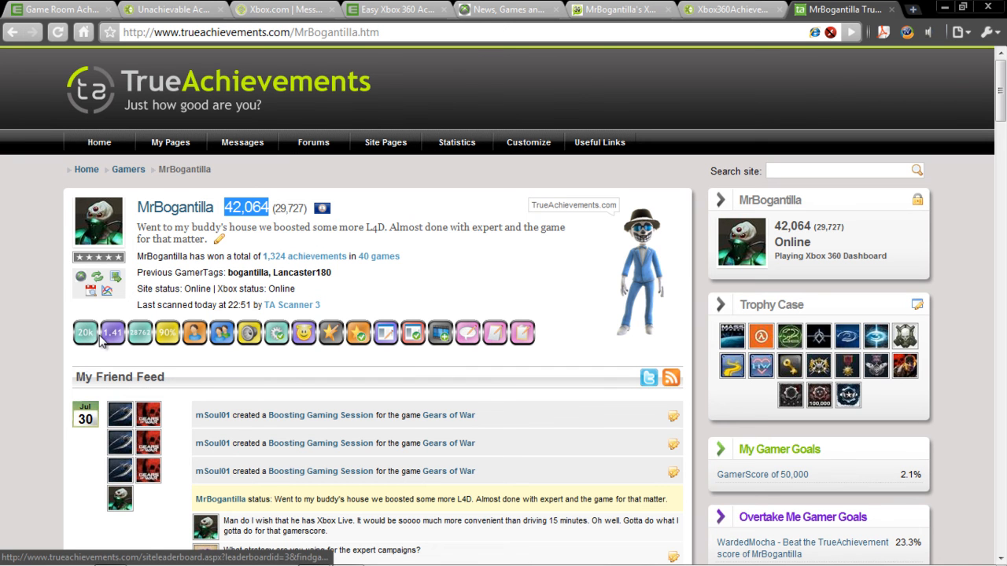
{"action": "mouse_move", "coordinate": [167, 332]}
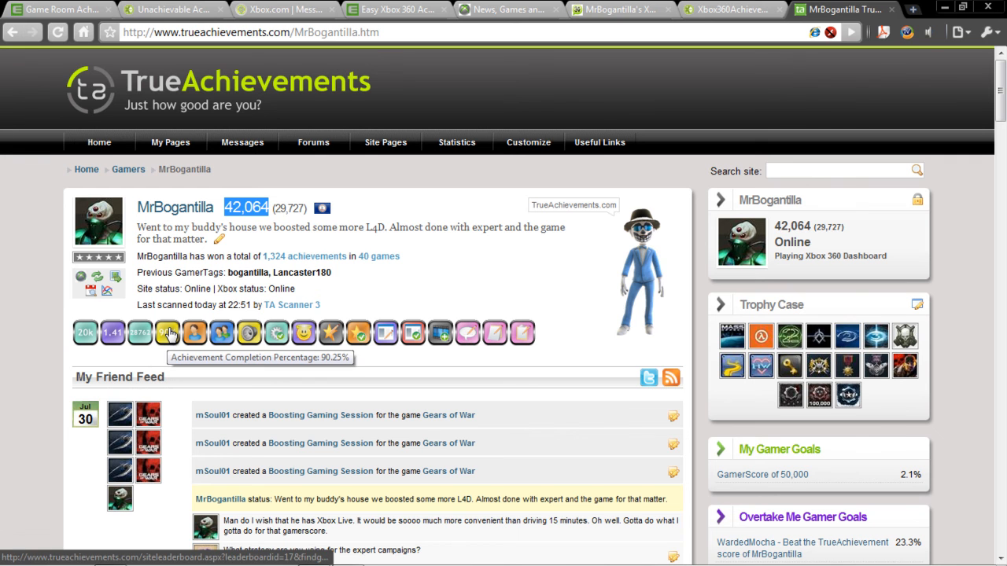
{"action": "mouse_move", "coordinate": [264, 332]}
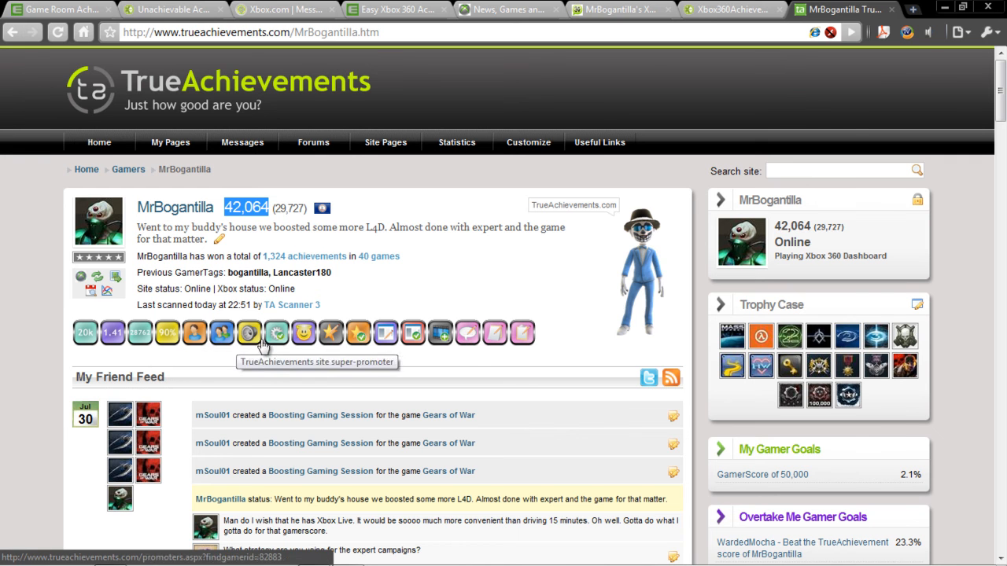
{"action": "mouse_move", "coordinate": [277, 334]}
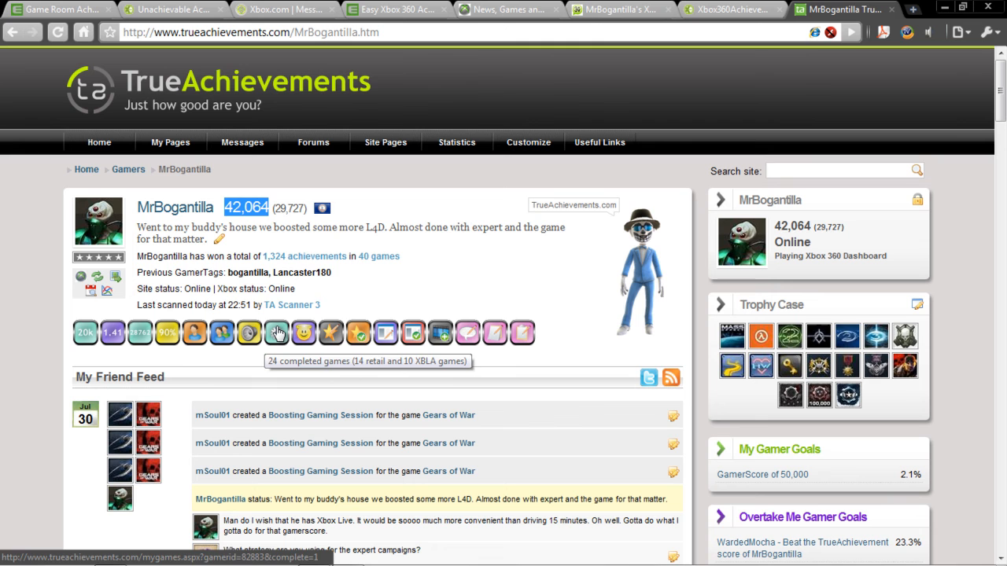
{"action": "mouse_move", "coordinate": [385, 334]}
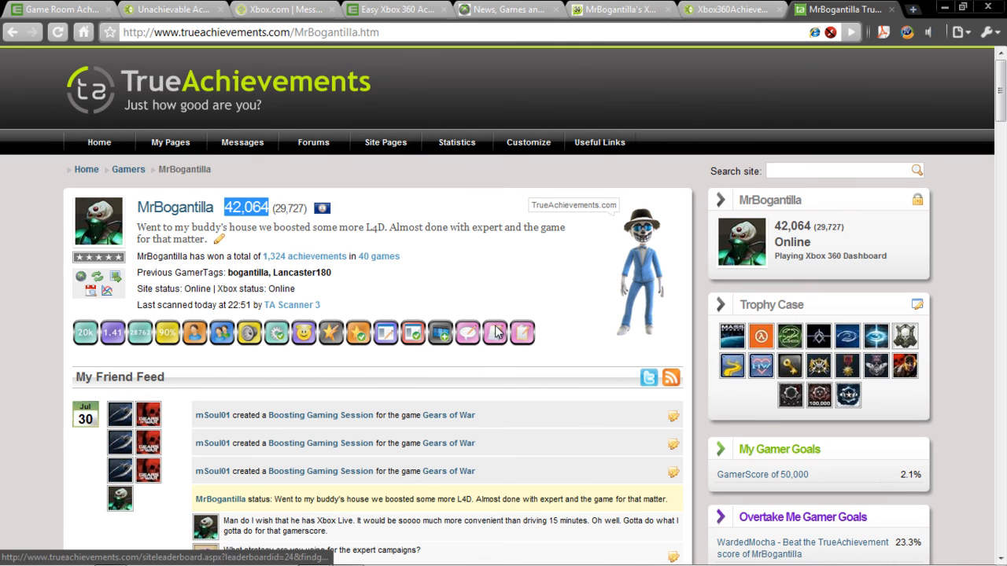
{"action": "mouse_move", "coordinate": [375, 255]}
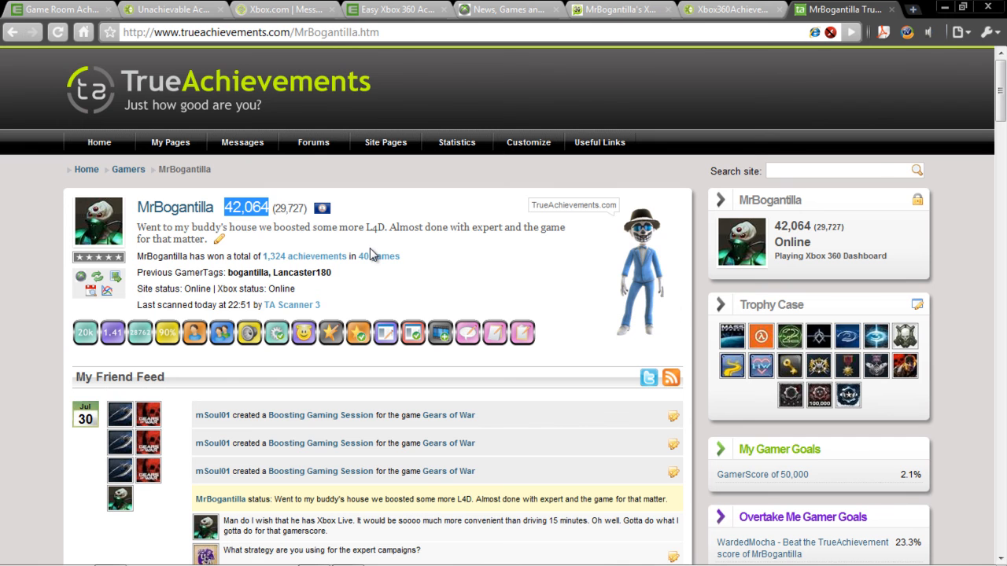
{"action": "mouse_move", "coordinate": [406, 253]}
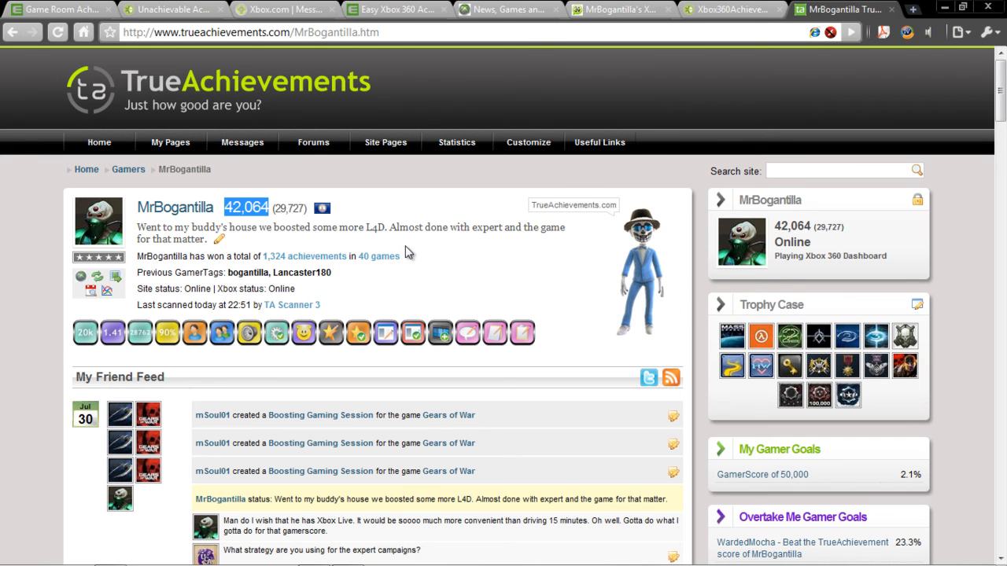
Step: Go to the Gaming Sessions calendar for July 25–31, 2010 via the Site Pages menu
{"action": "left_click", "coordinate": [386, 142]}
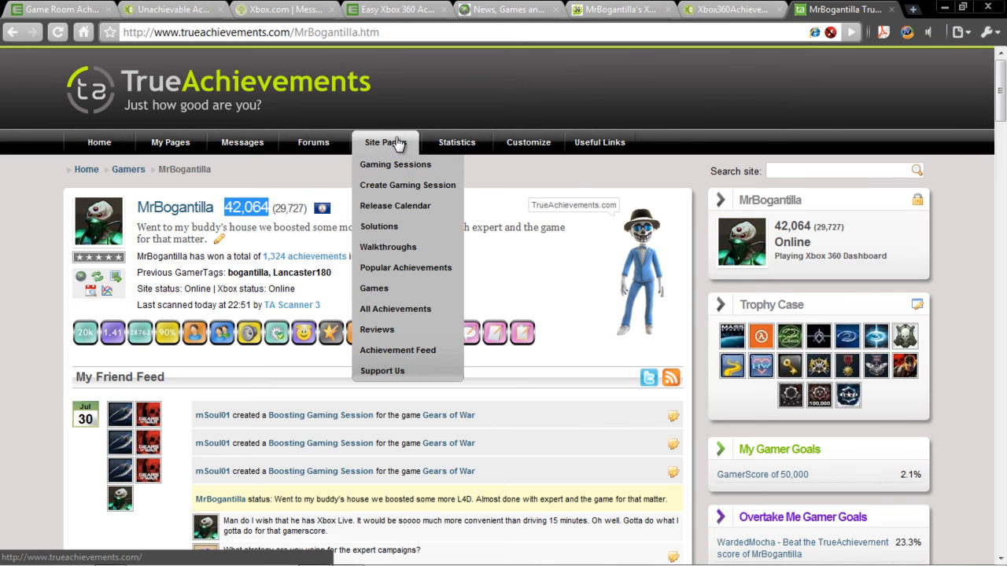
{"action": "mouse_move", "coordinate": [422, 150]}
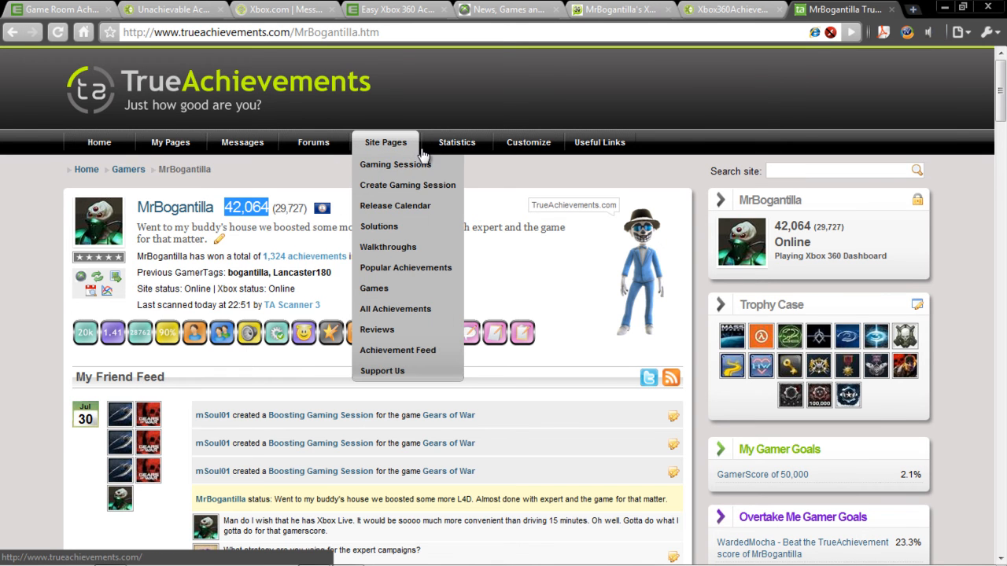
{"action": "left_click", "coordinate": [395, 165]}
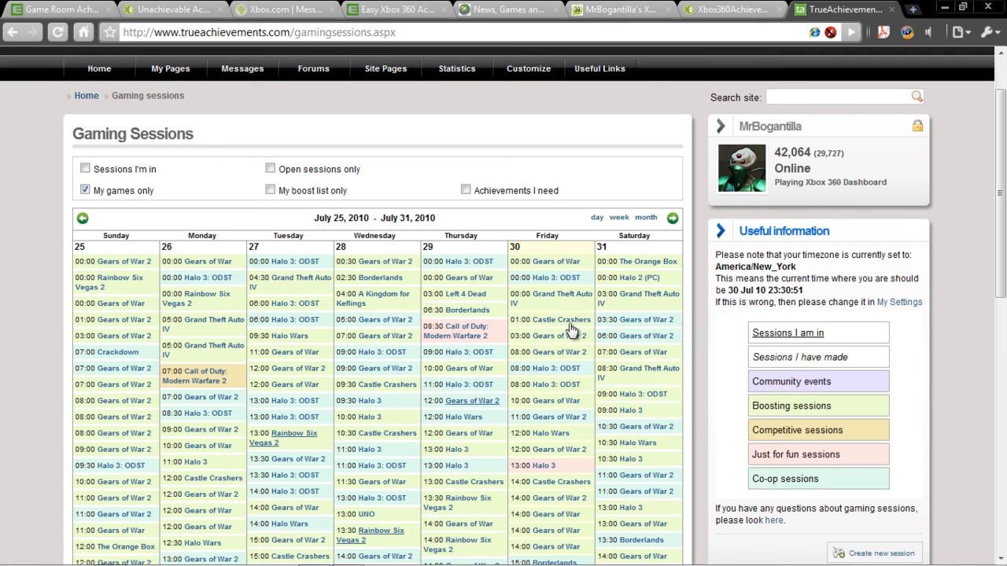
{"action": "mouse_move", "coordinate": [554, 335]}
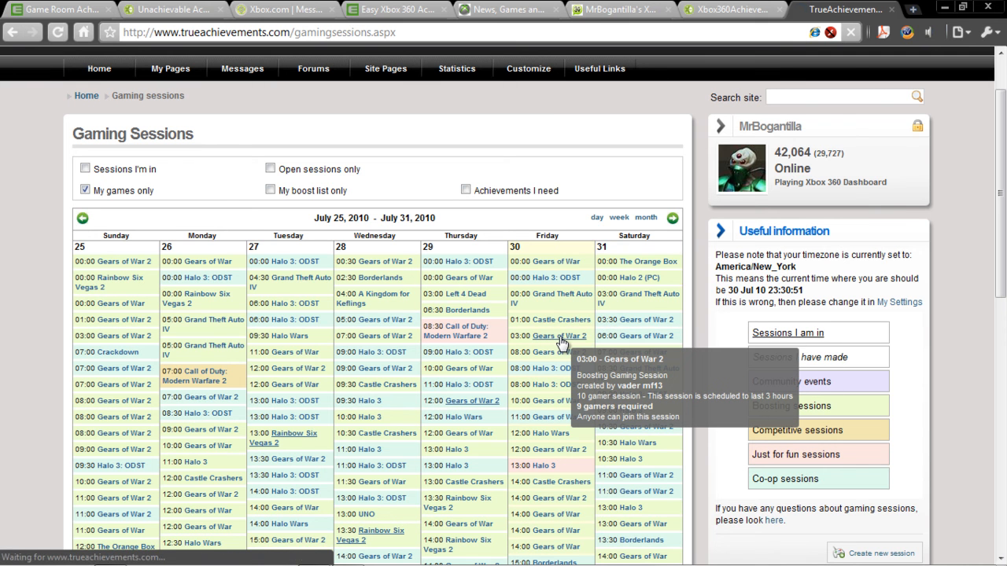
Step: View the details of the Friday 03:00 Gears of War 2 boosting session
{"action": "left_click", "coordinate": [561, 337]}
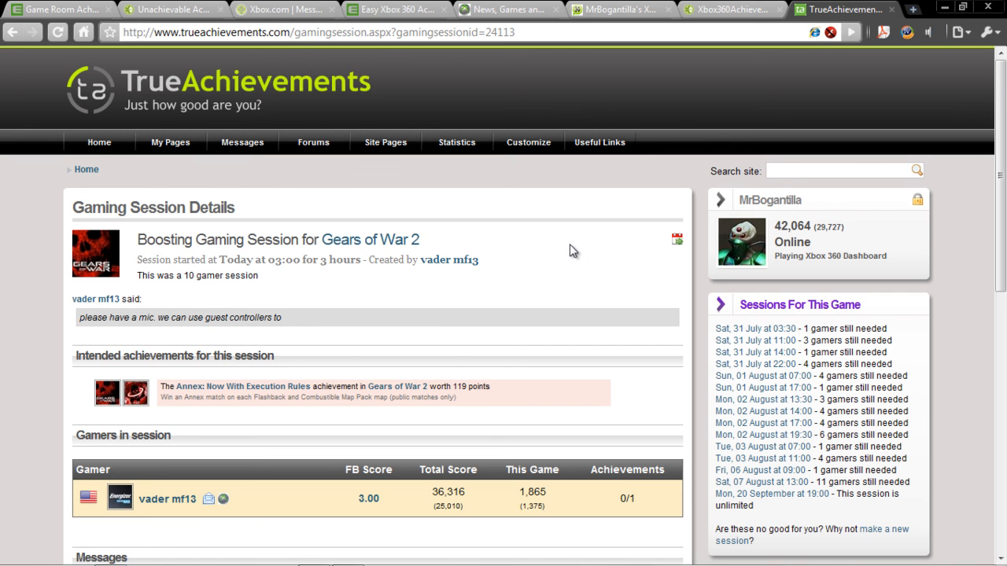
{"action": "scroll", "scroll_direction": "down", "scroll_amount": 3}
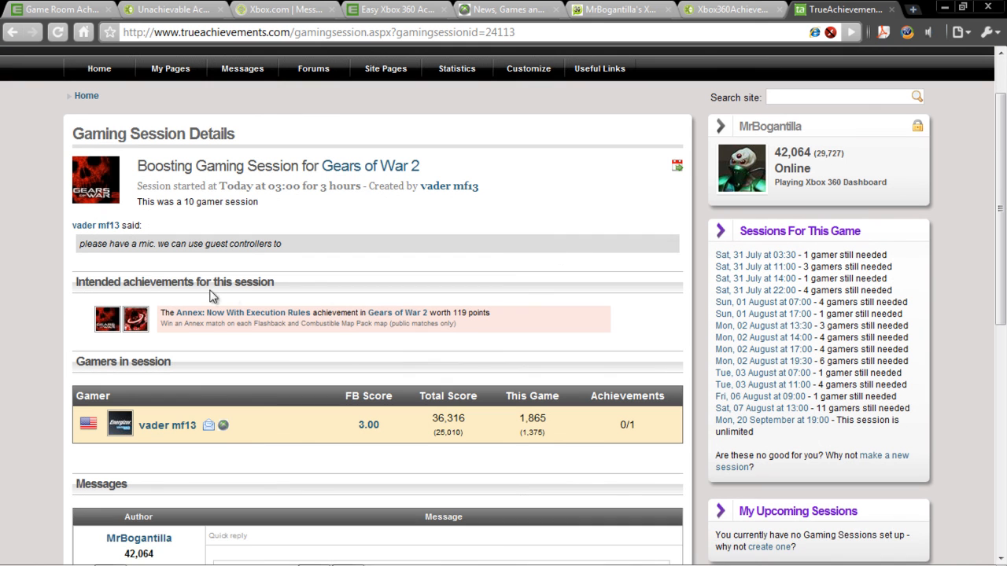
{"action": "mouse_move", "coordinate": [198, 334]}
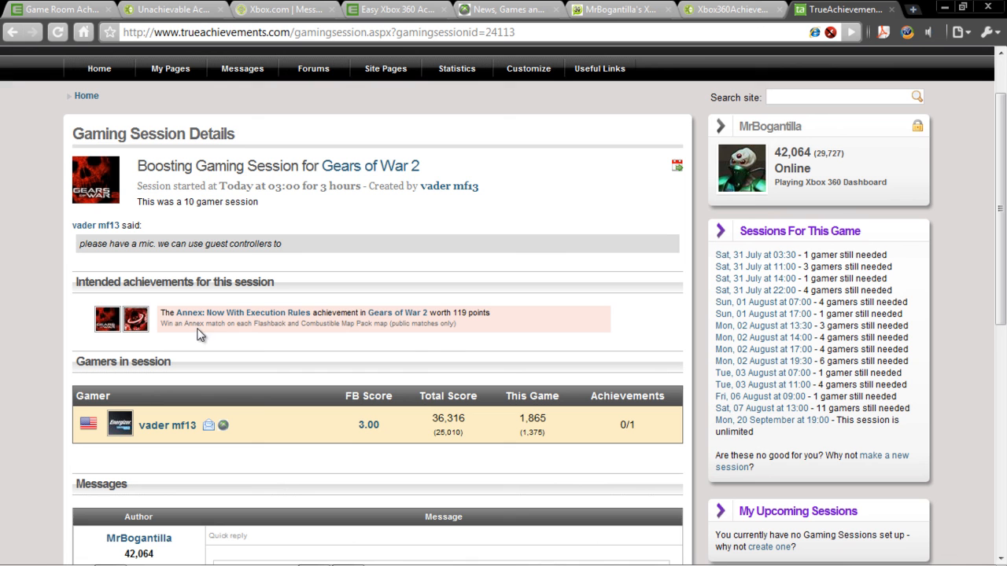
{"action": "mouse_move", "coordinate": [516, 325]}
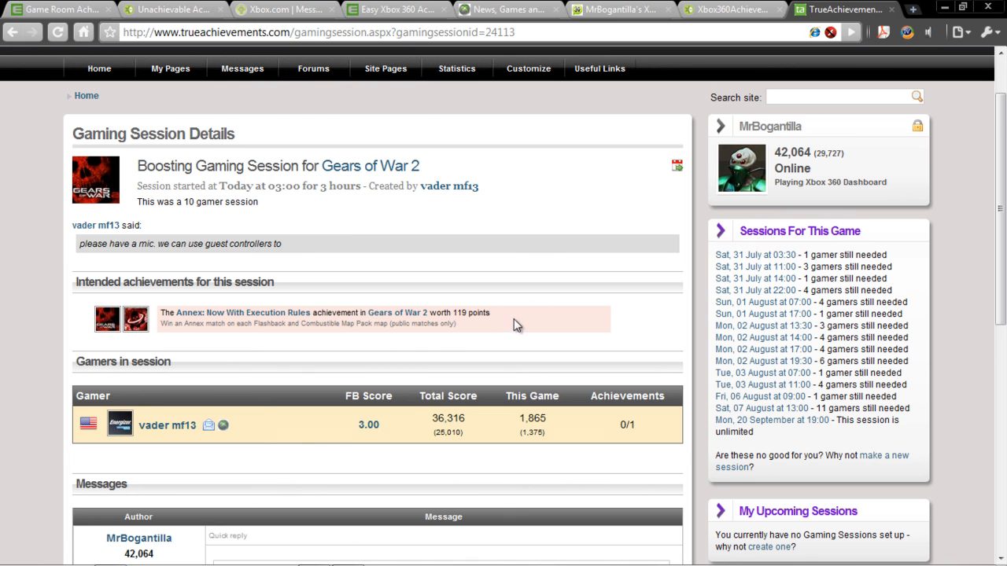
{"action": "scroll", "scroll_direction": "down", "scroll_amount": 3}
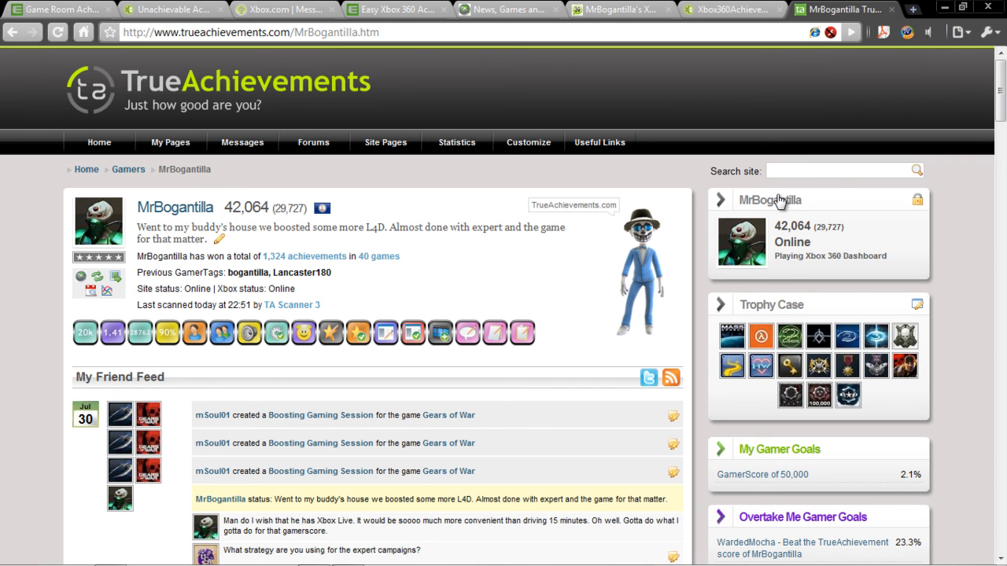
Step: Scroll the profile's friend feed down to the Left 4 Dead achievement entries
{"action": "scroll", "scroll_direction": "down", "scroll_amount": 3}
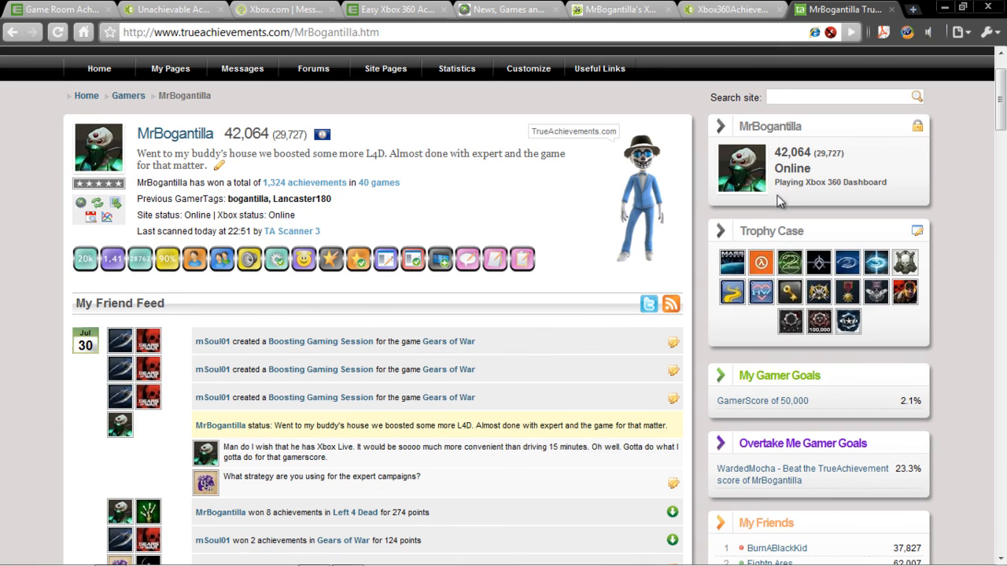
{"action": "mouse_move", "coordinate": [774, 204]}
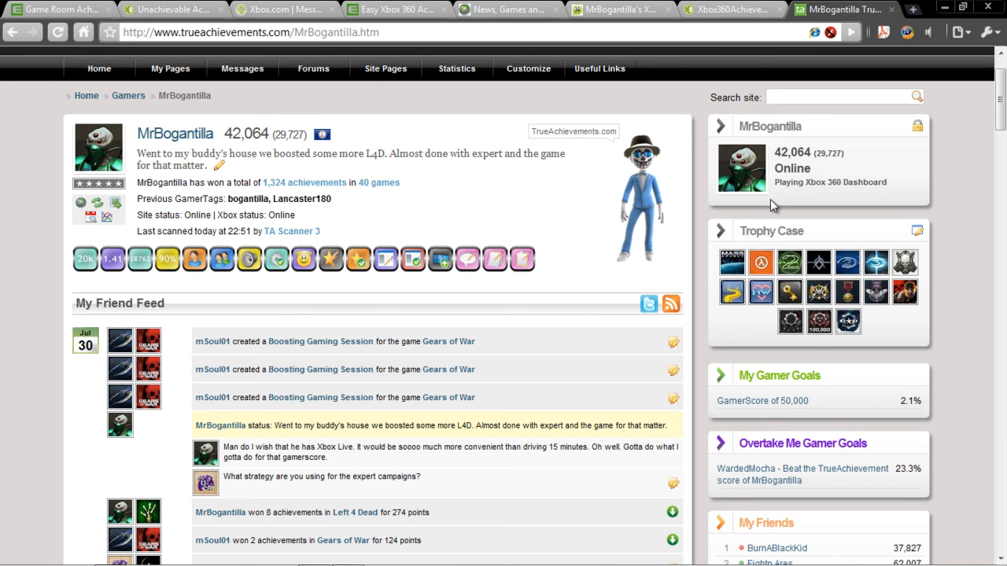
{"action": "mouse_move", "coordinate": [834, 260]}
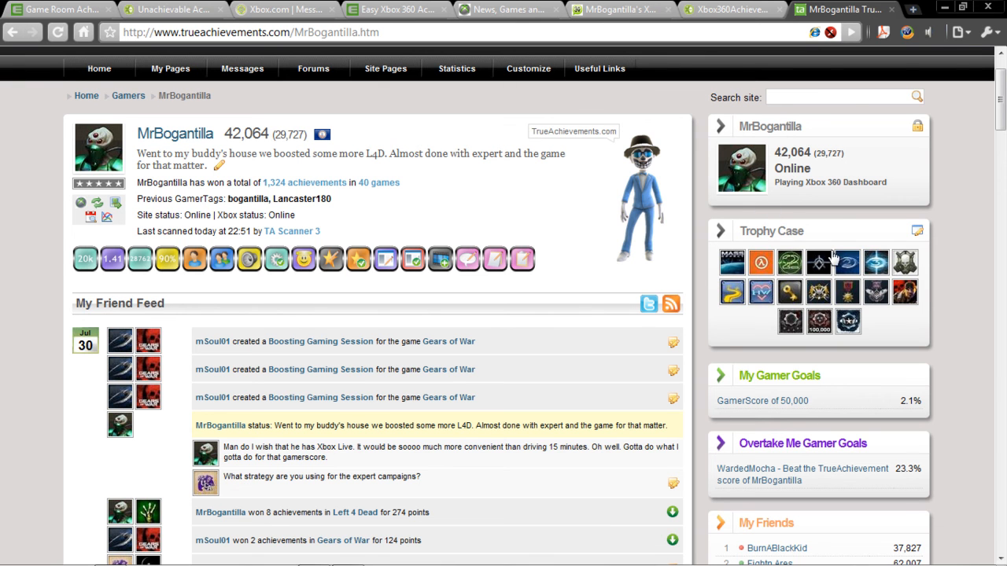